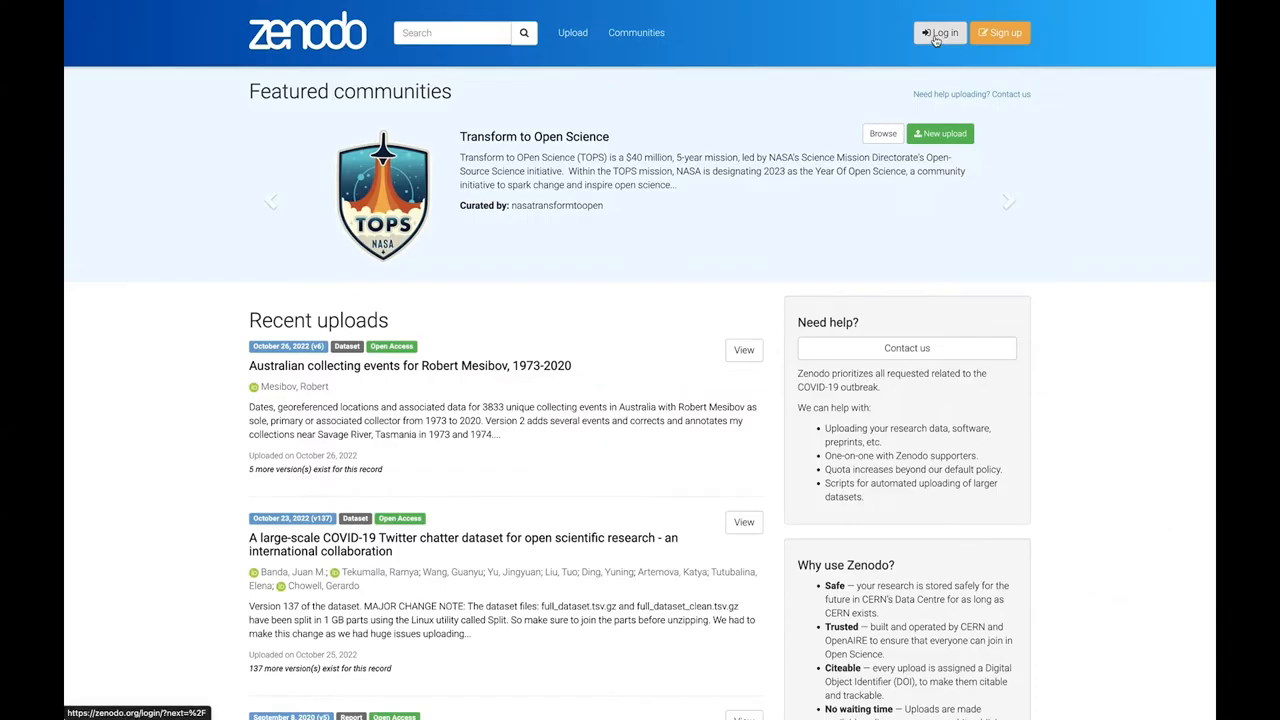
Step: Go to the Zenodo account login page via the Log in link
click(939, 32)
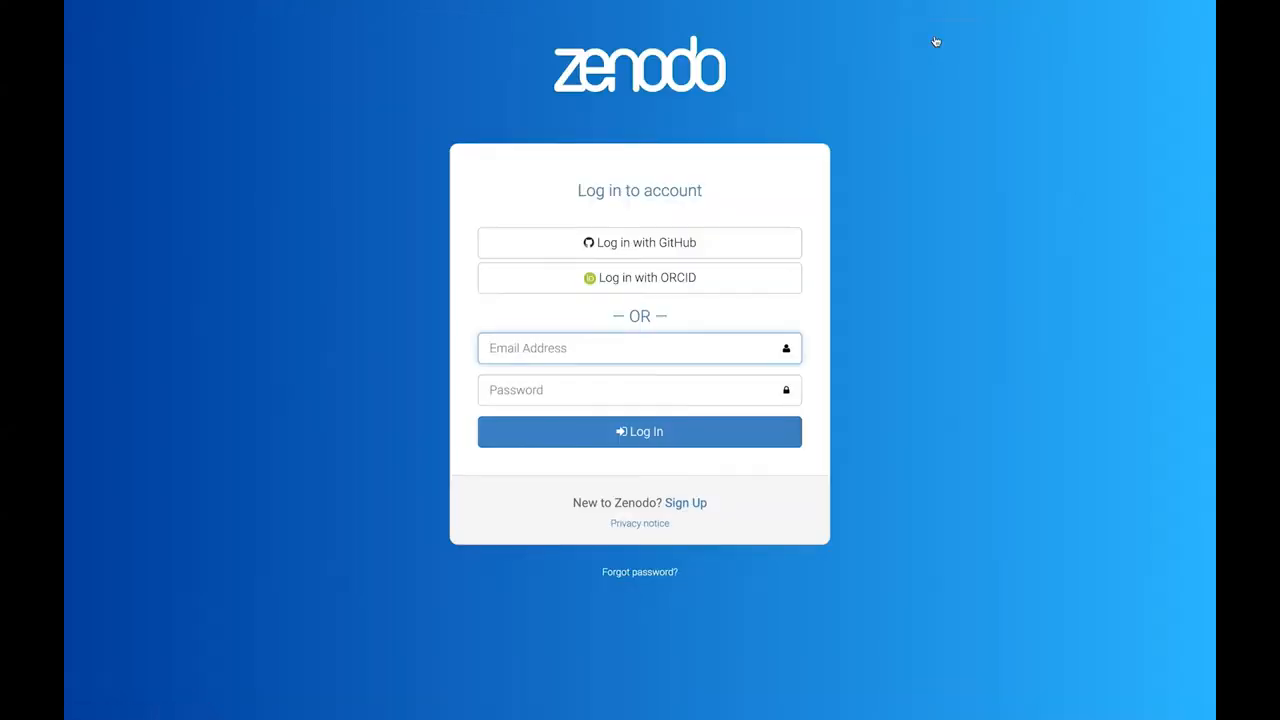
mouse_move(813, 345)
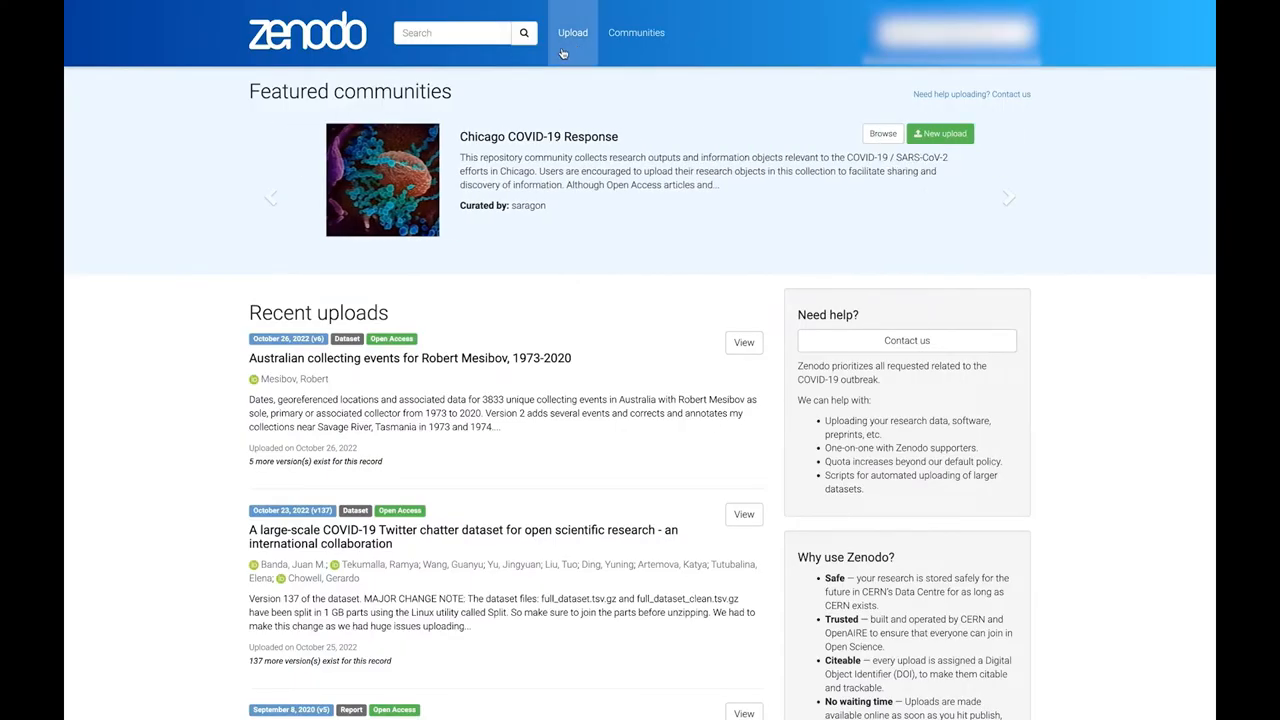
Step: Open the Upload page, showing zero drafts and zero published records
click(571, 32)
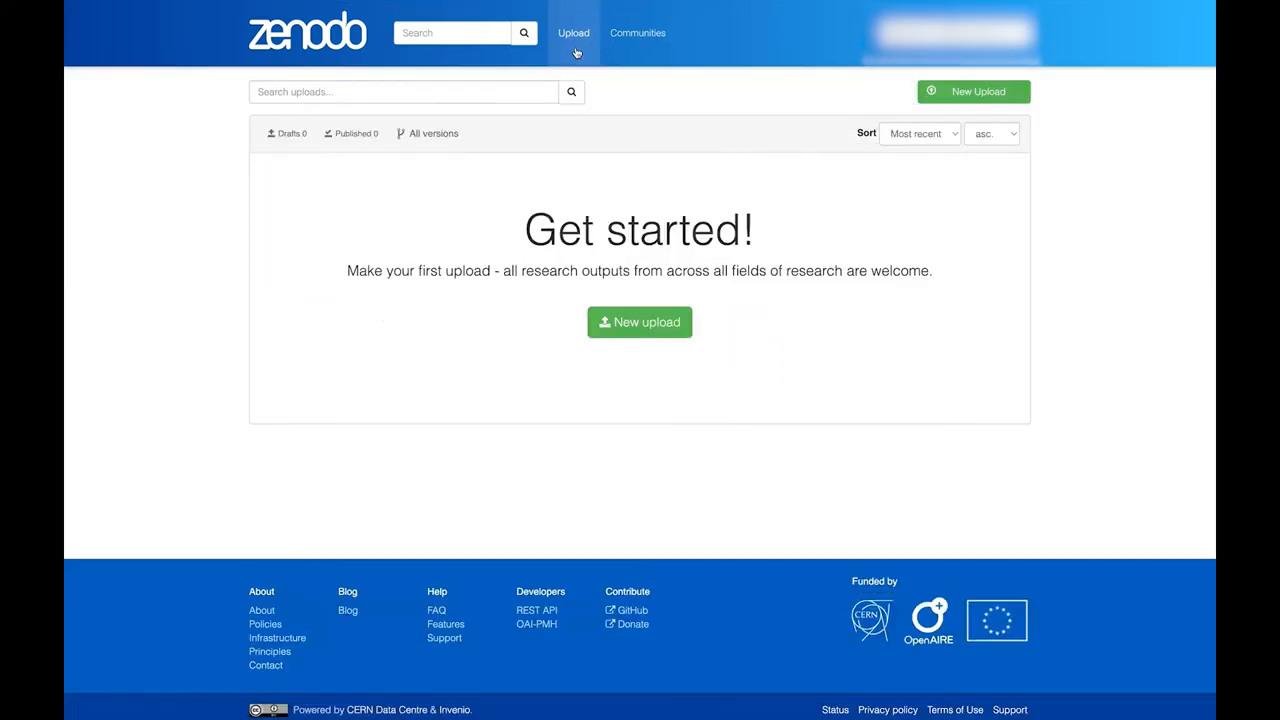
mouse_move(694, 187)
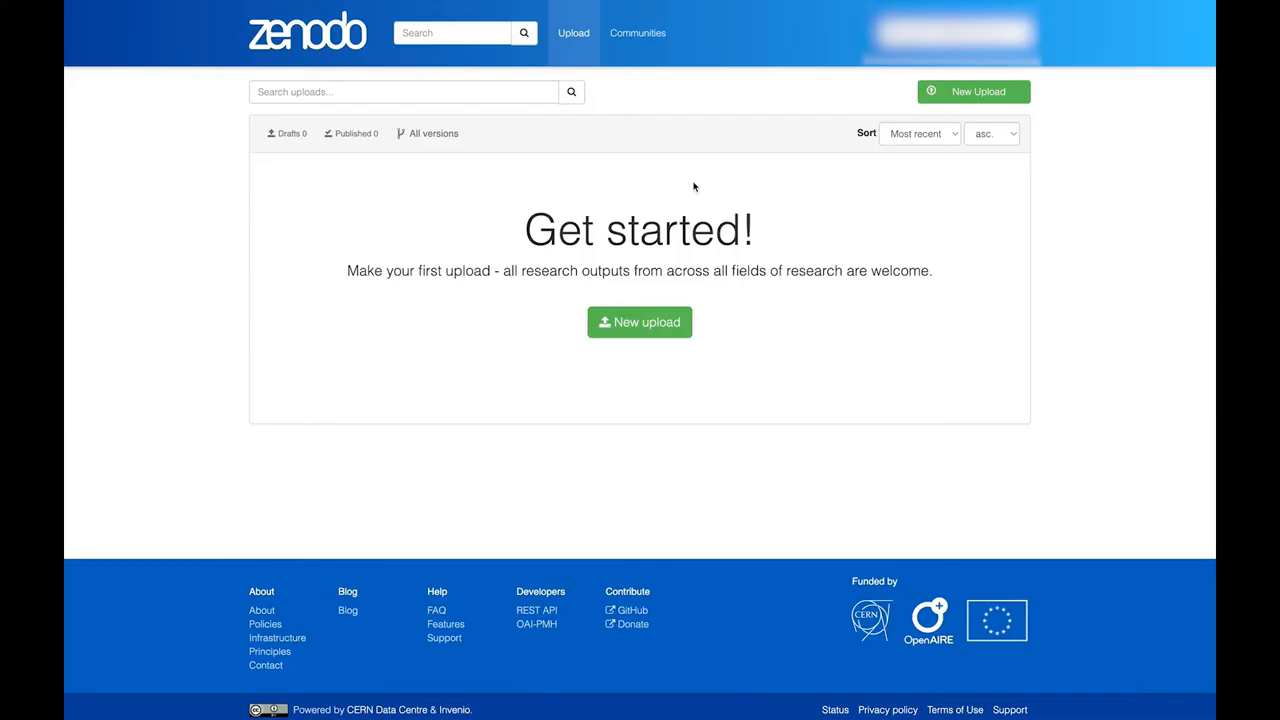
click(639, 321)
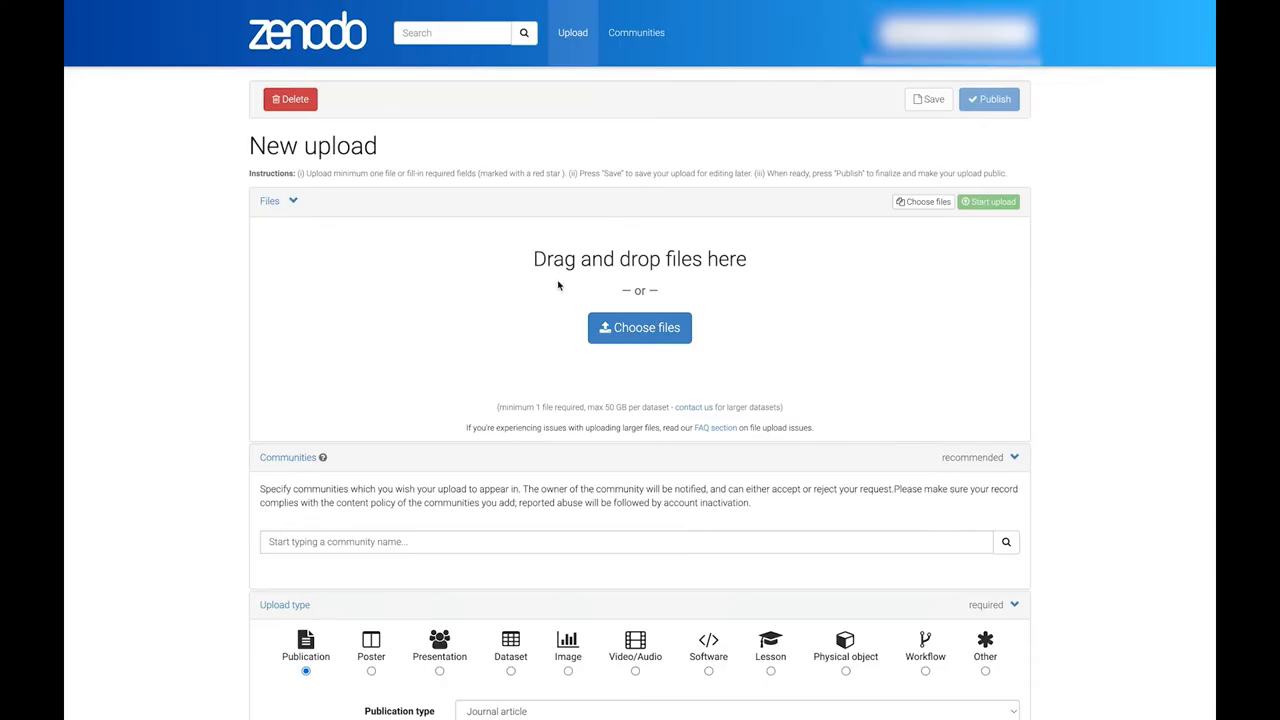
mouse_move(580, 278)
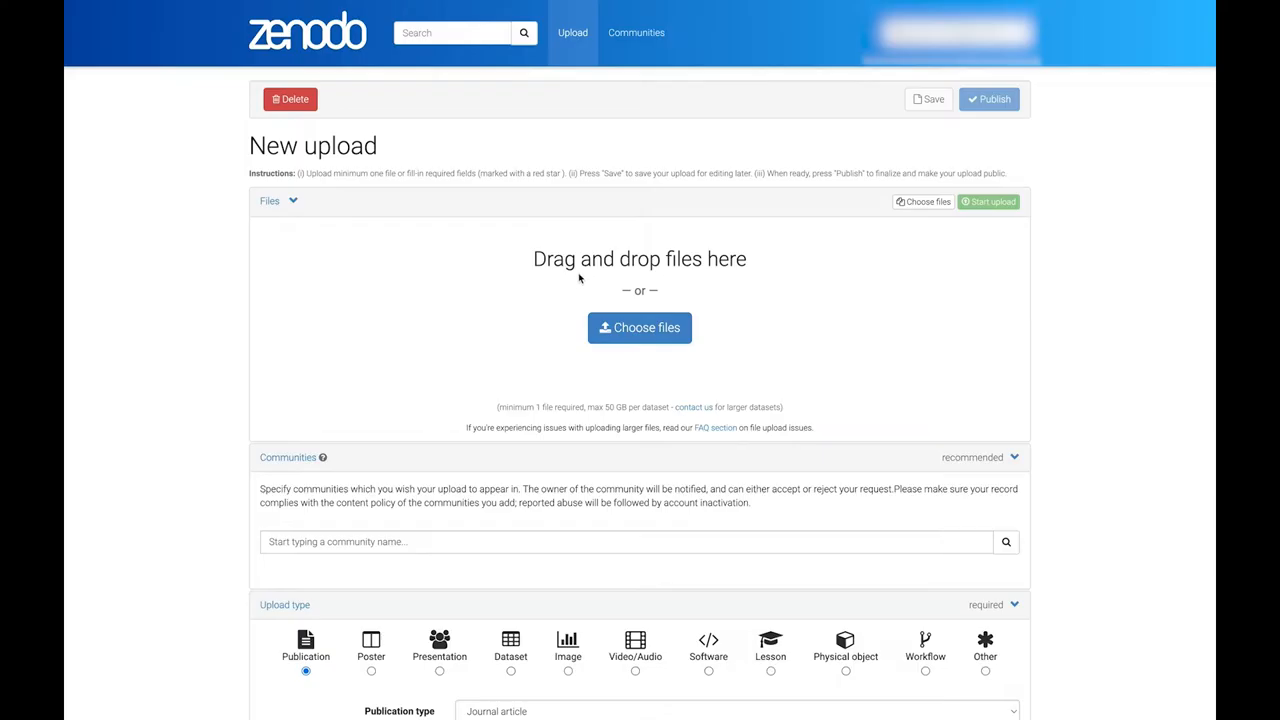
mouse_move(626, 329)
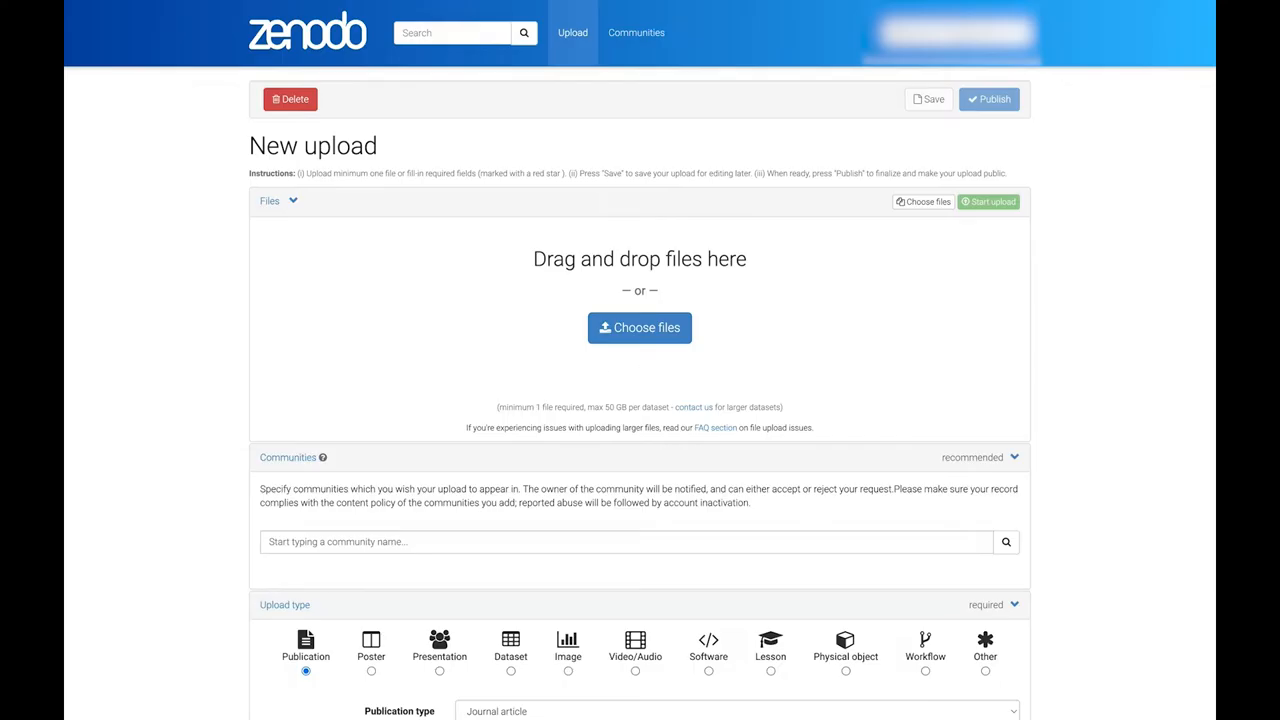
click(923, 201)
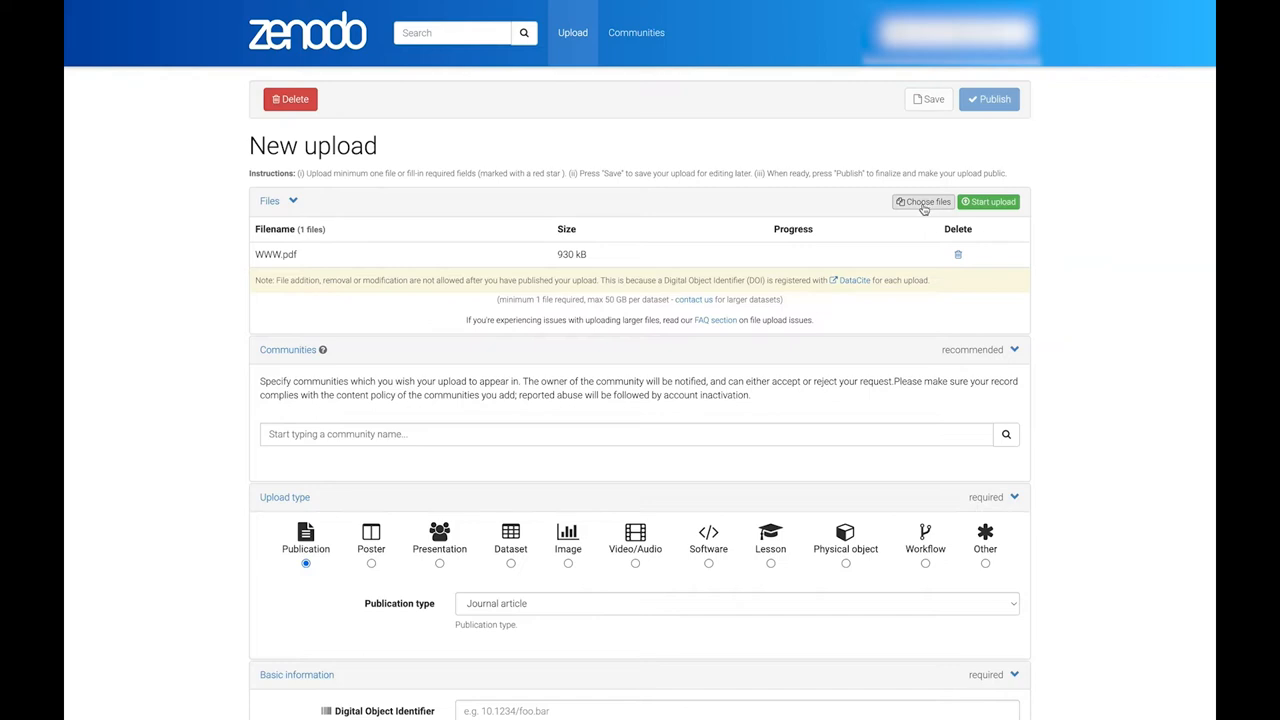
mouse_move(926, 232)
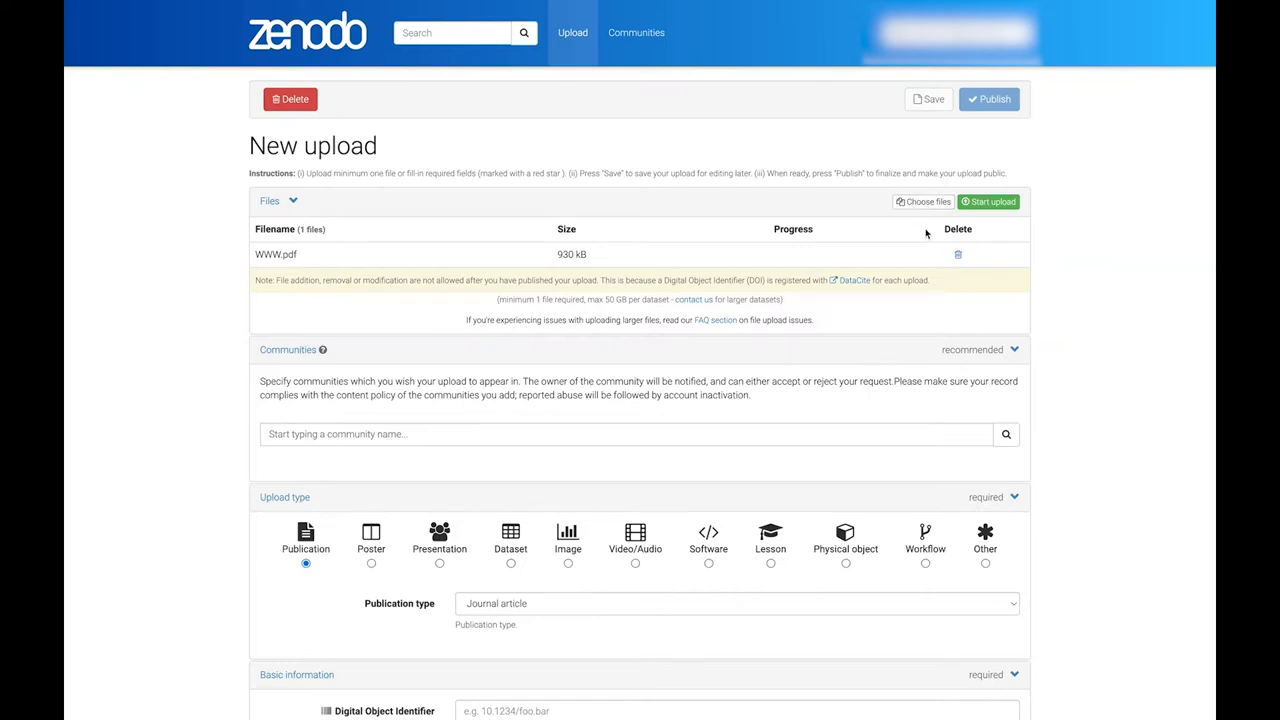
click(988, 201)
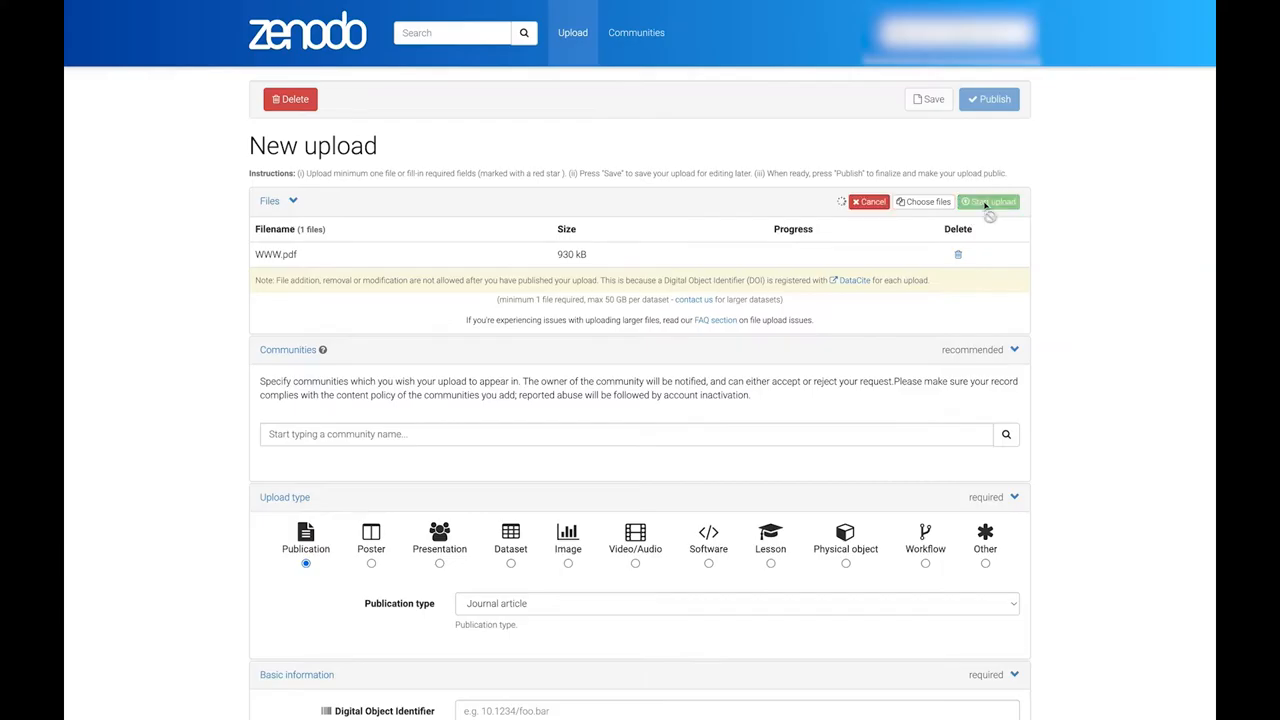
click(988, 201)
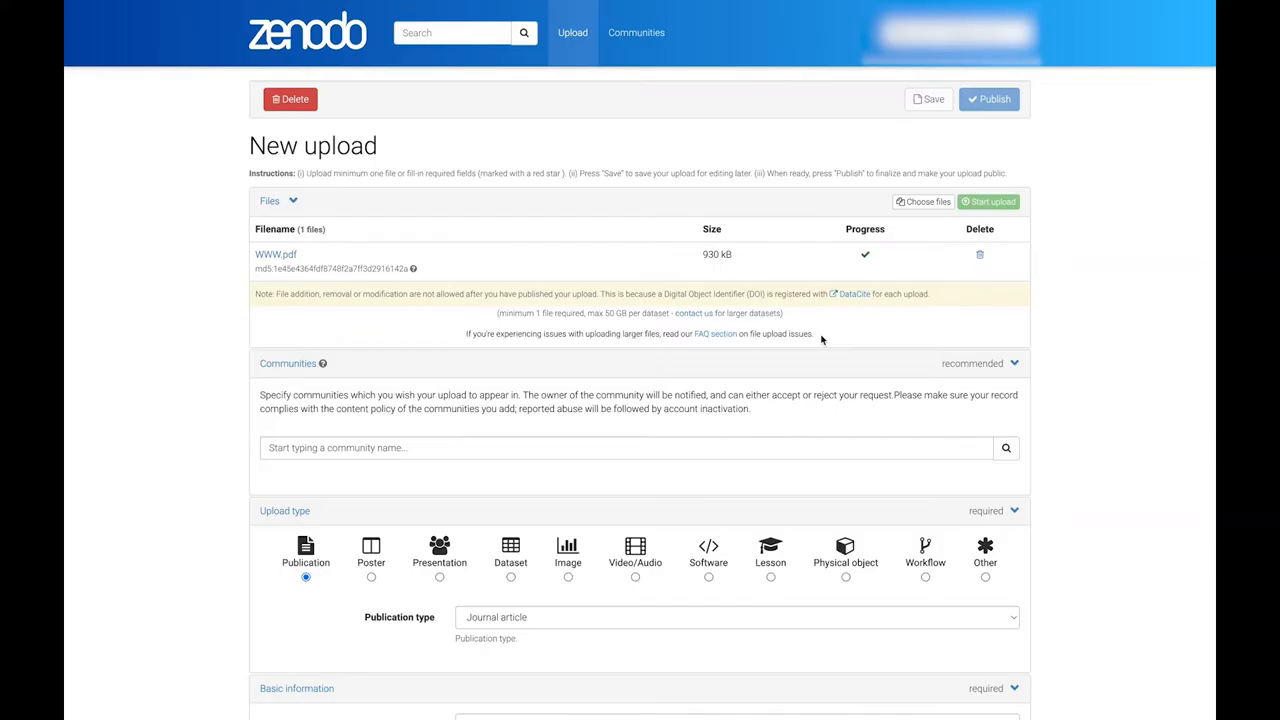
Step: Change the Publication type from Journal article to Proposal
scroll(down, 3)
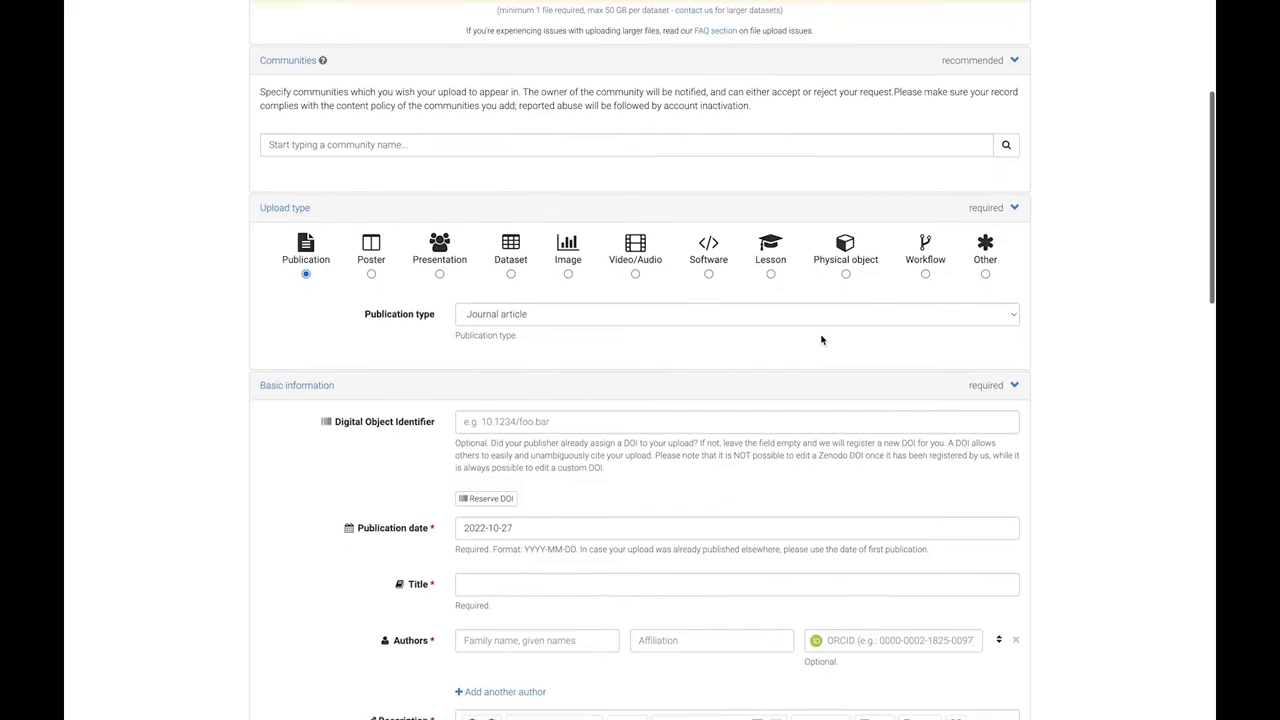
scroll(down, 3)
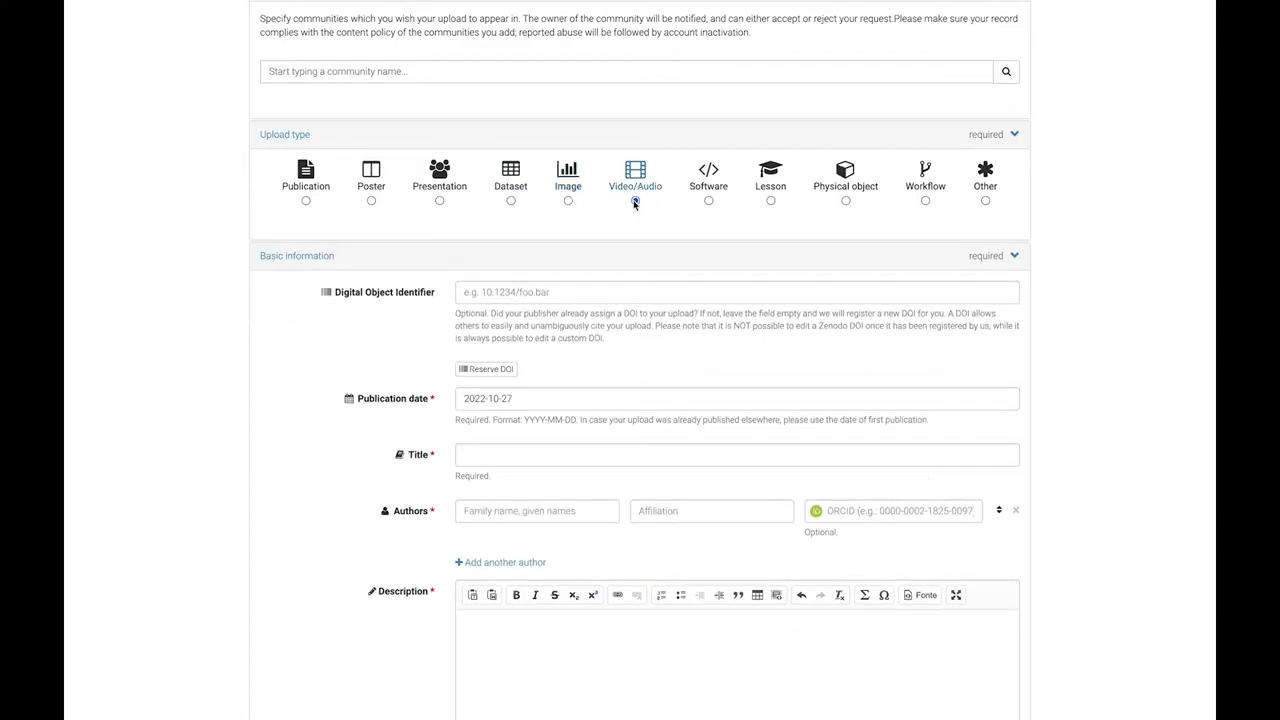
click(305, 200)
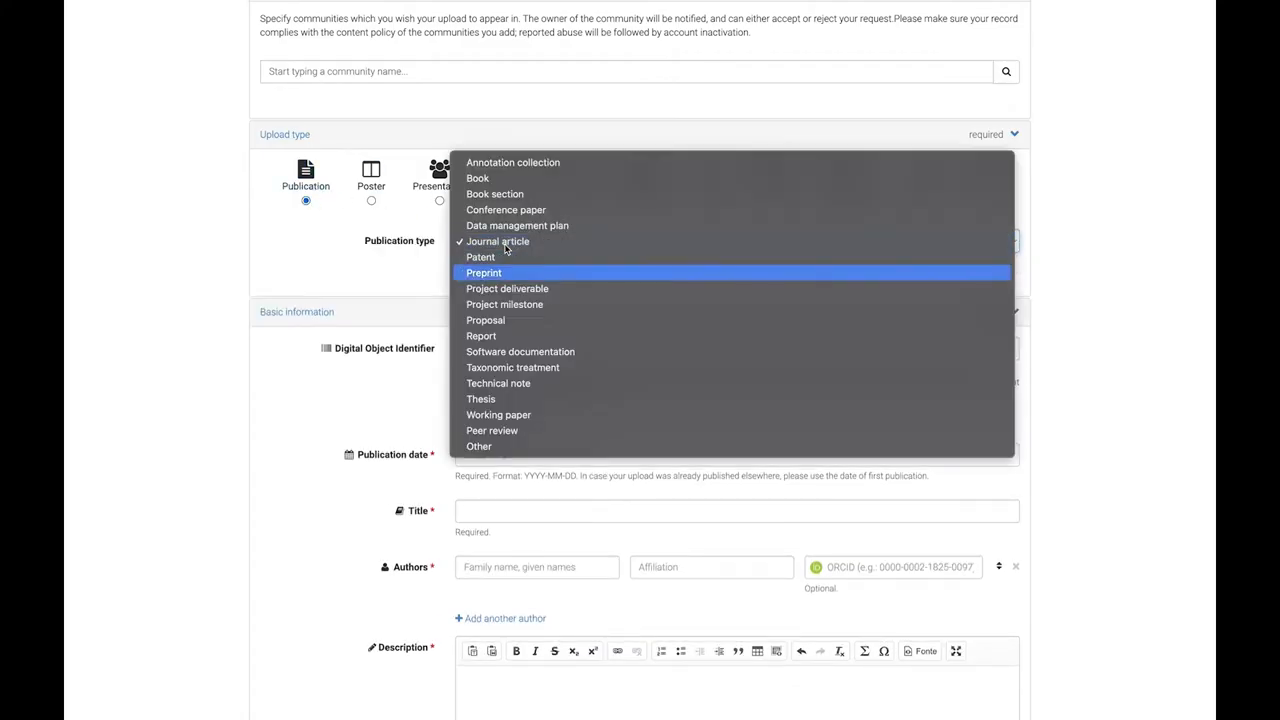
click(485, 320)
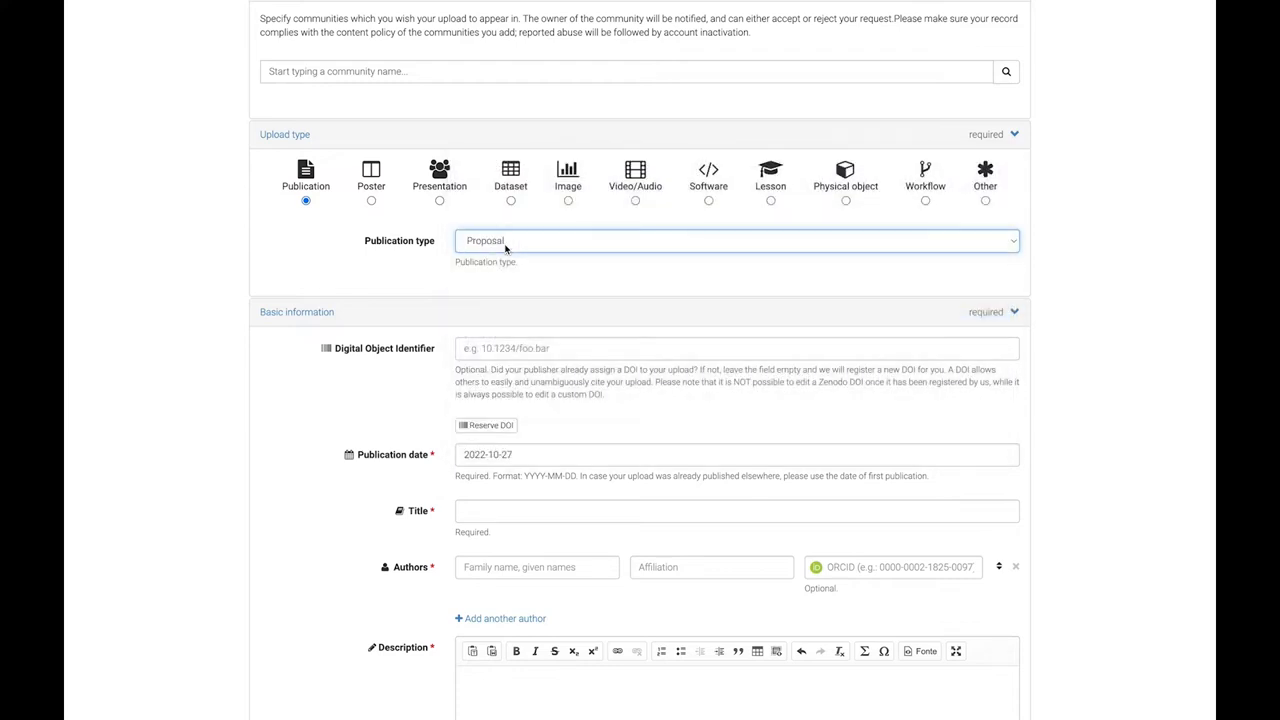
scroll(down, 3)
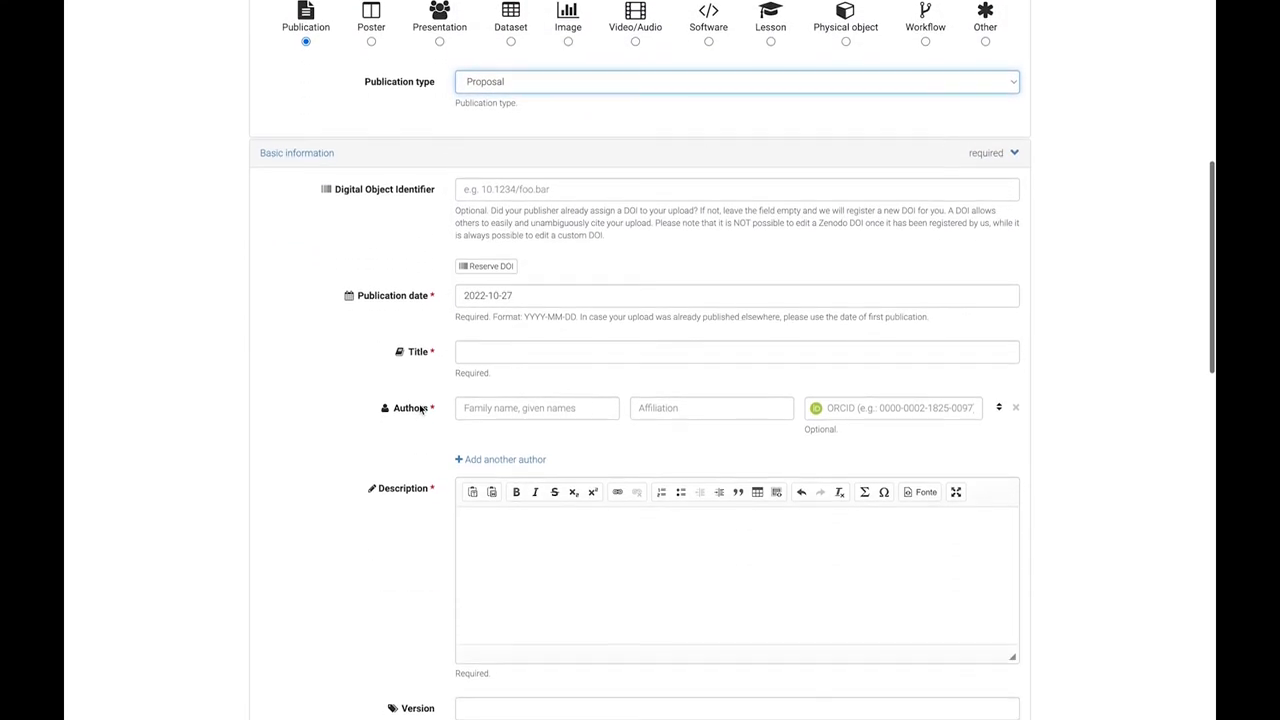
scroll(down, 3)
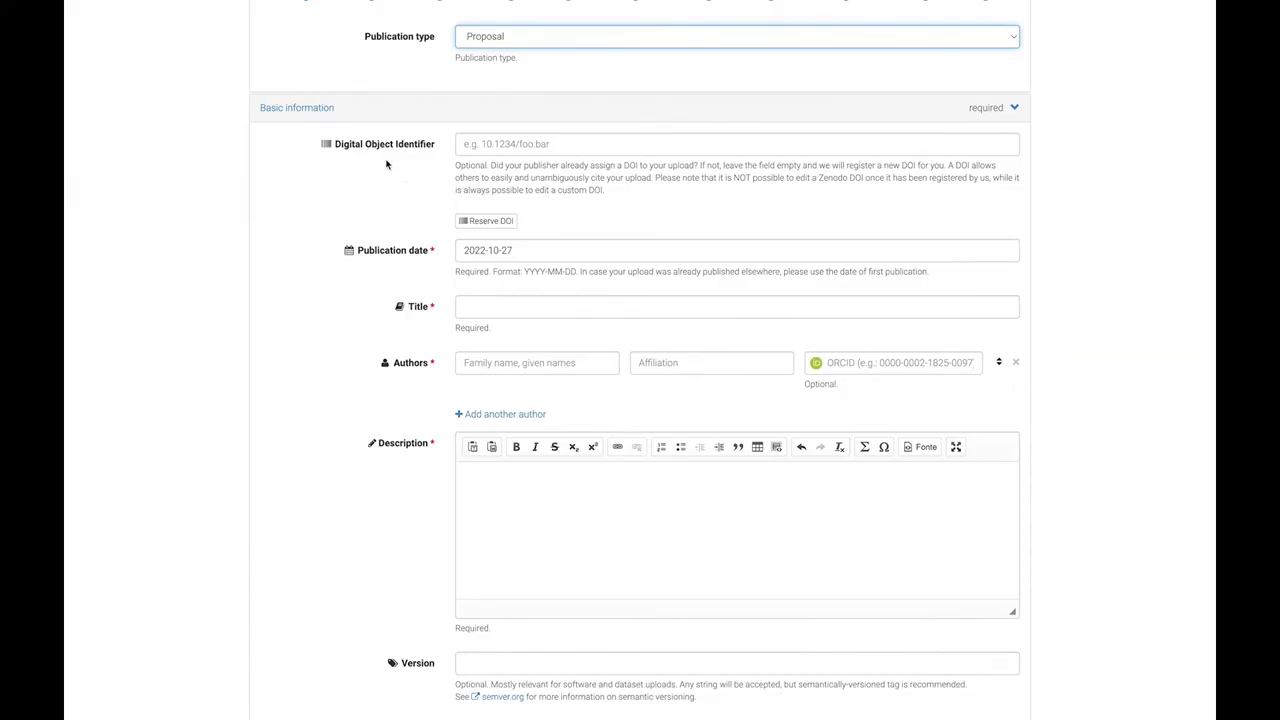
mouse_move(430, 172)
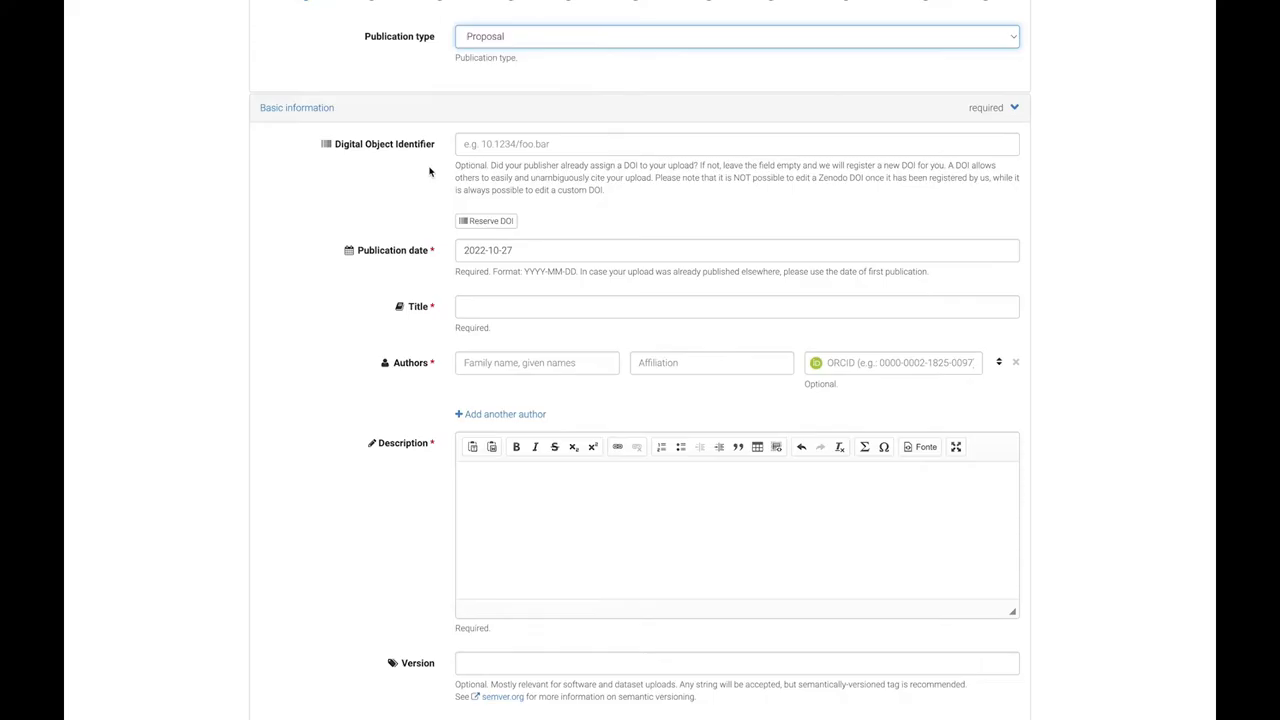
mouse_move(484, 221)
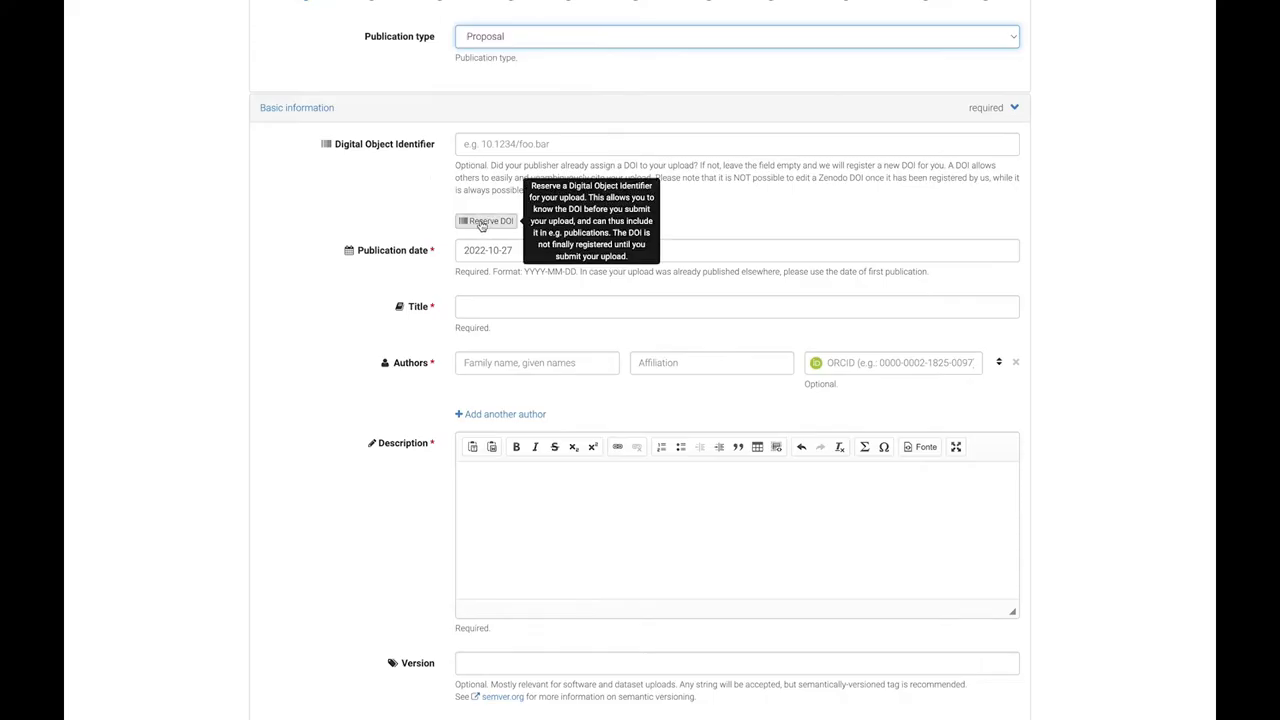
Step: Enter DOI 10.5170/CERN-1992-007.69 and title 'World-Wide Web'
click(737, 143)
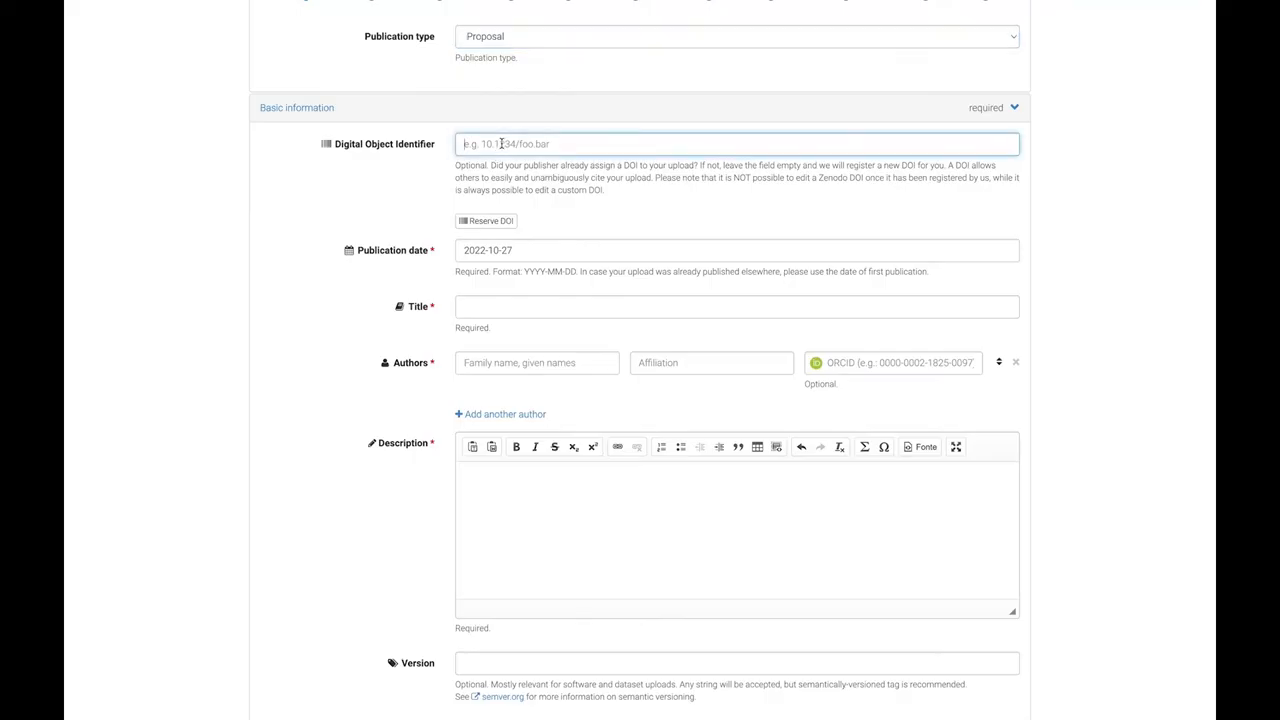
text(10.5170/CERN-1992-007.69)
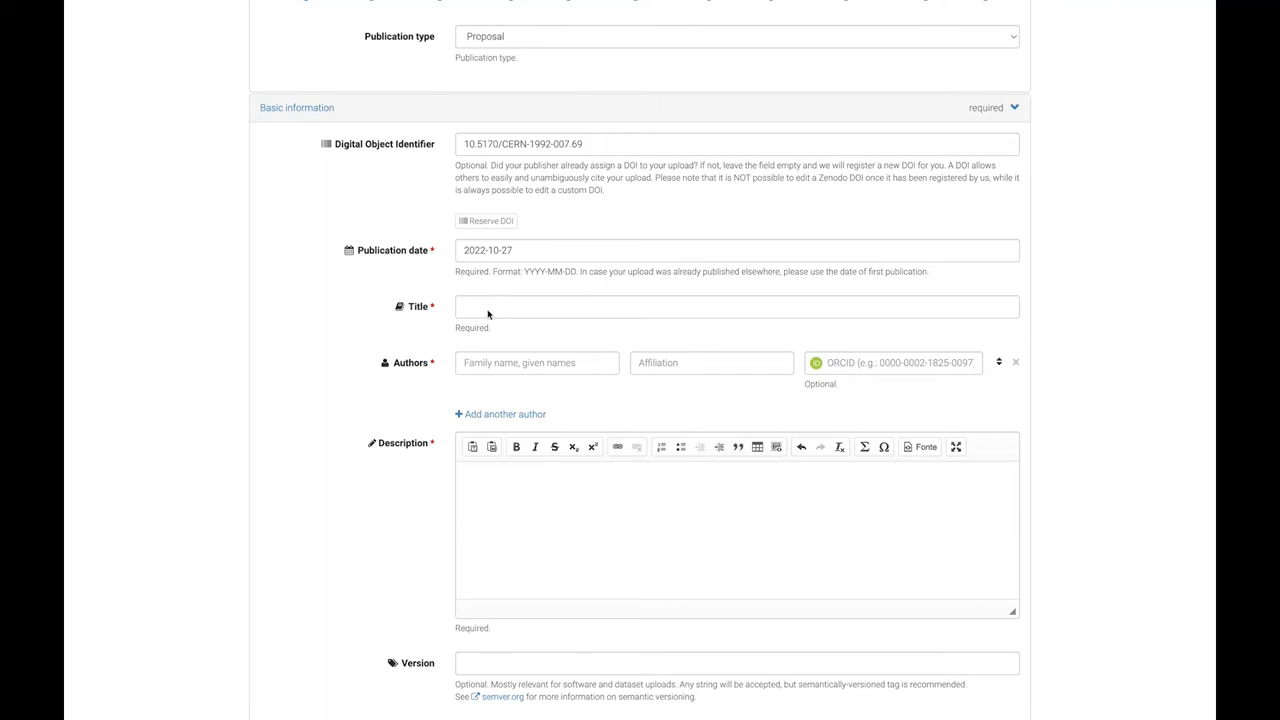
text(World-Wide Web)
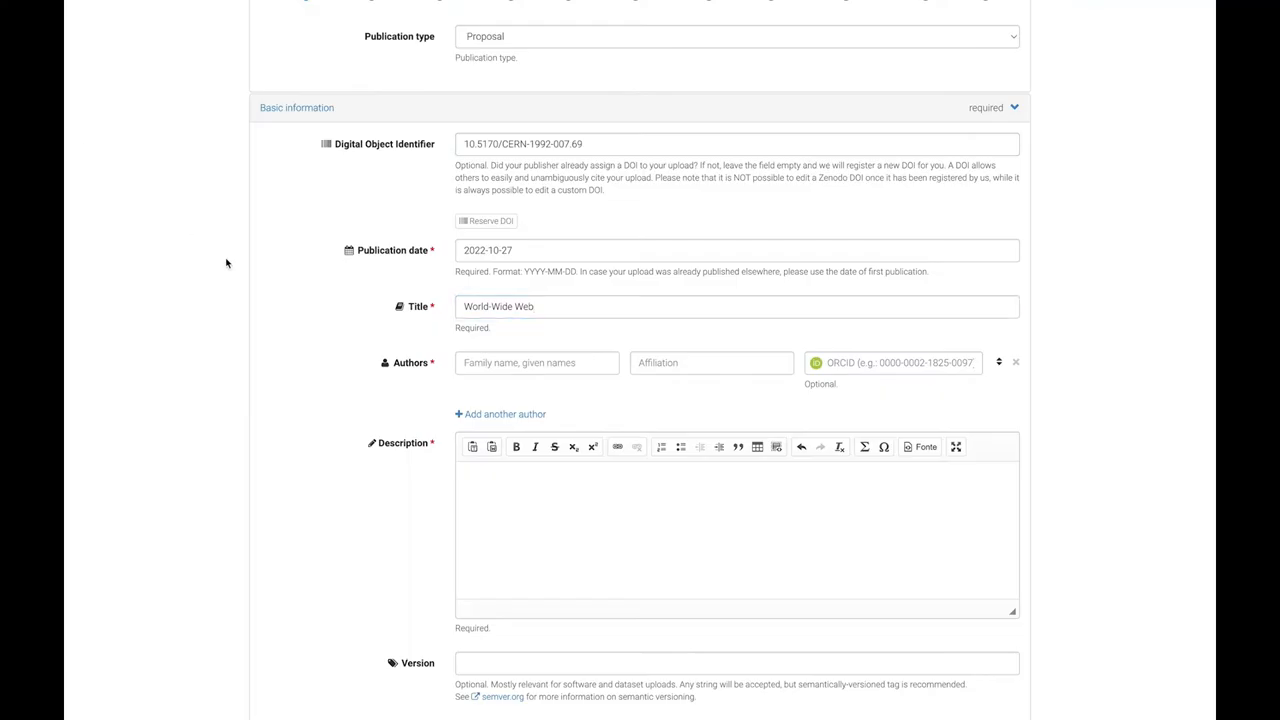
Step: Add authors 'Berners-Lee, Tim' (W3C) and 'Cailliau, Rober' (CERN)
text(Berners-Lee, Tim)
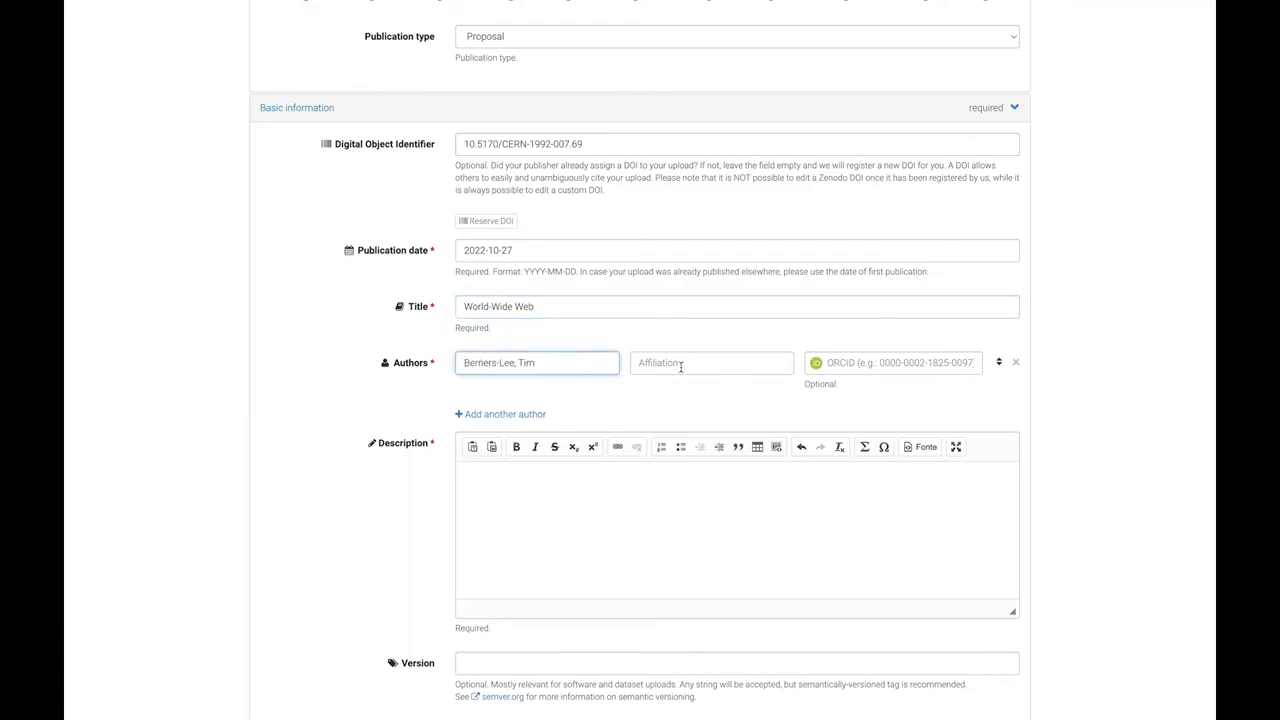
text(W3C)
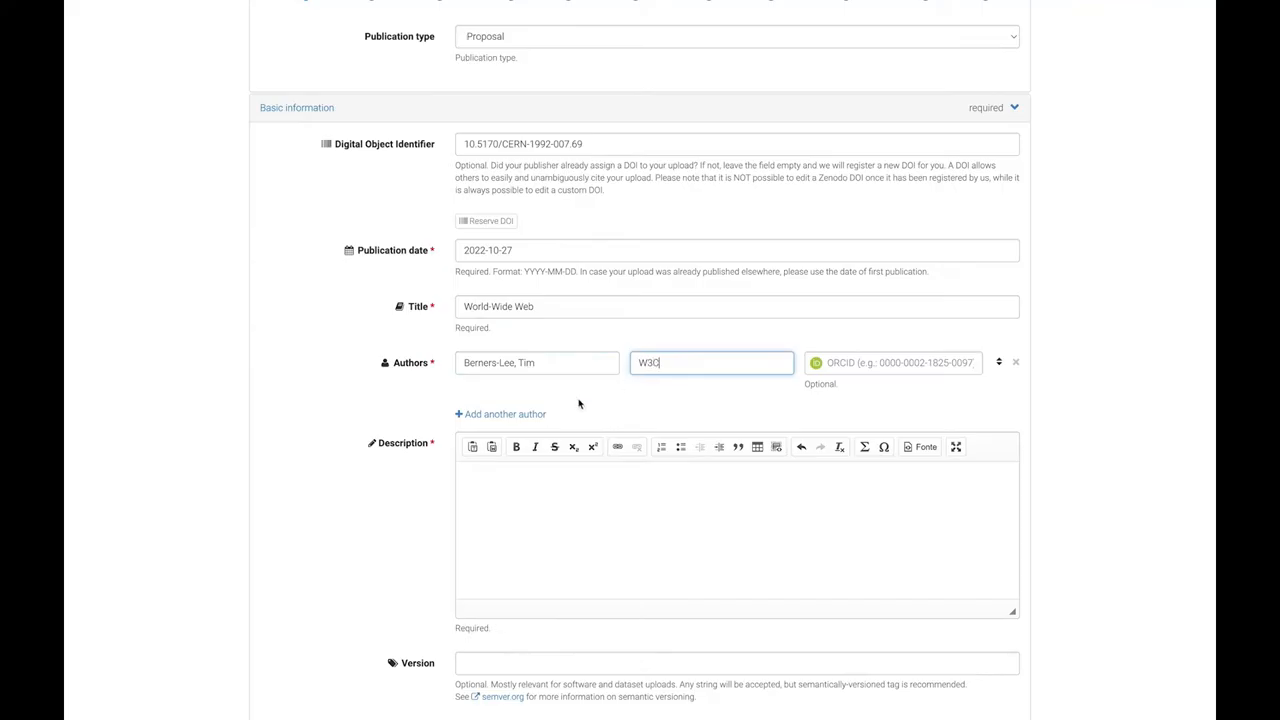
click(505, 414)
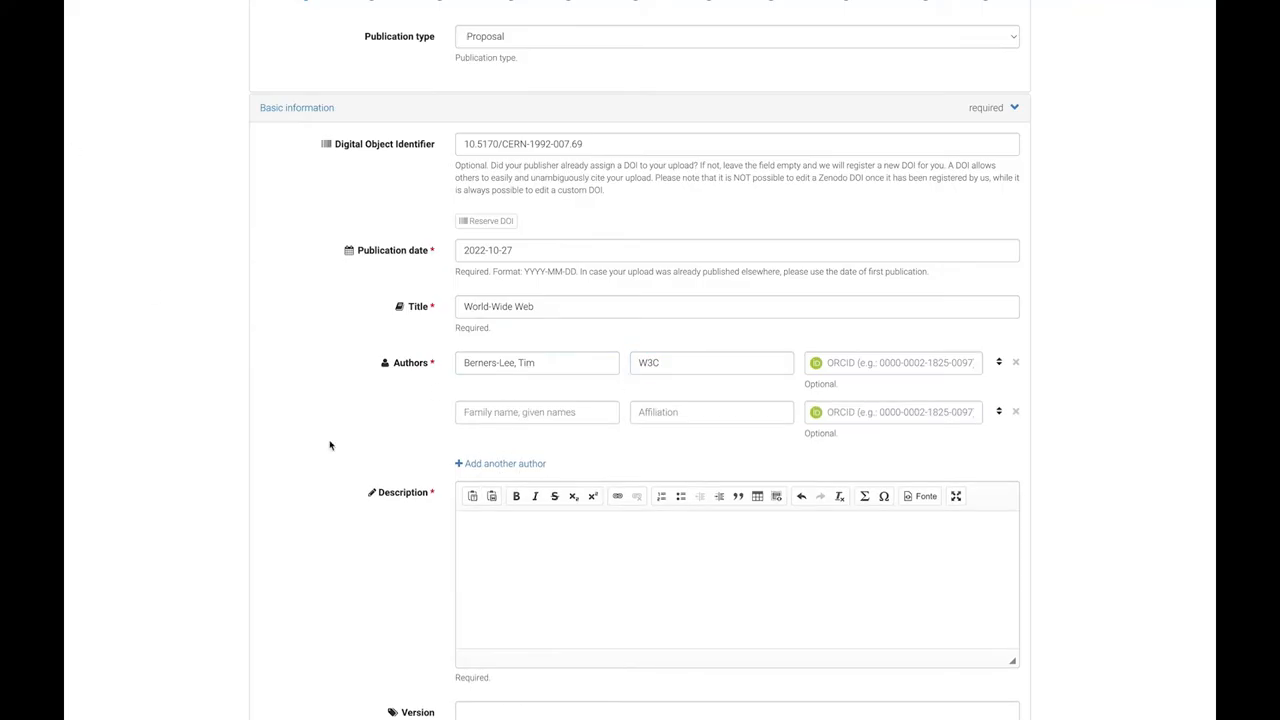
text(Cailliau, Rober)
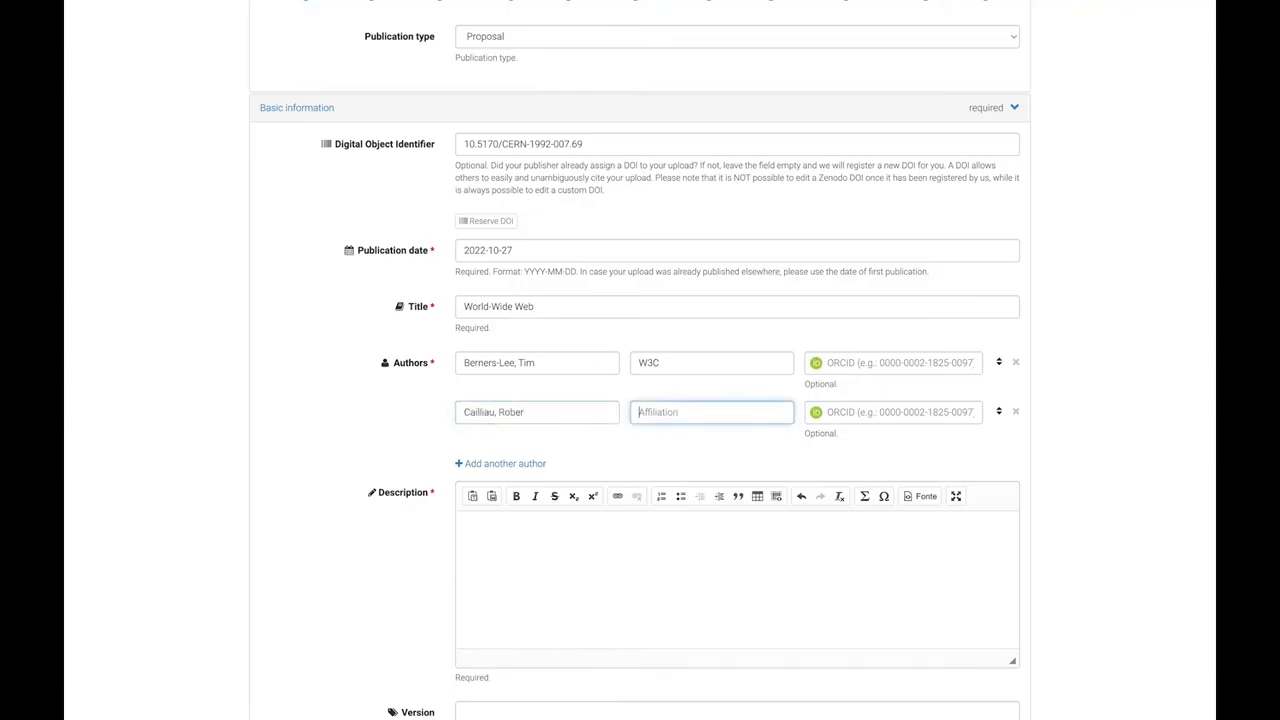
text(CERN)
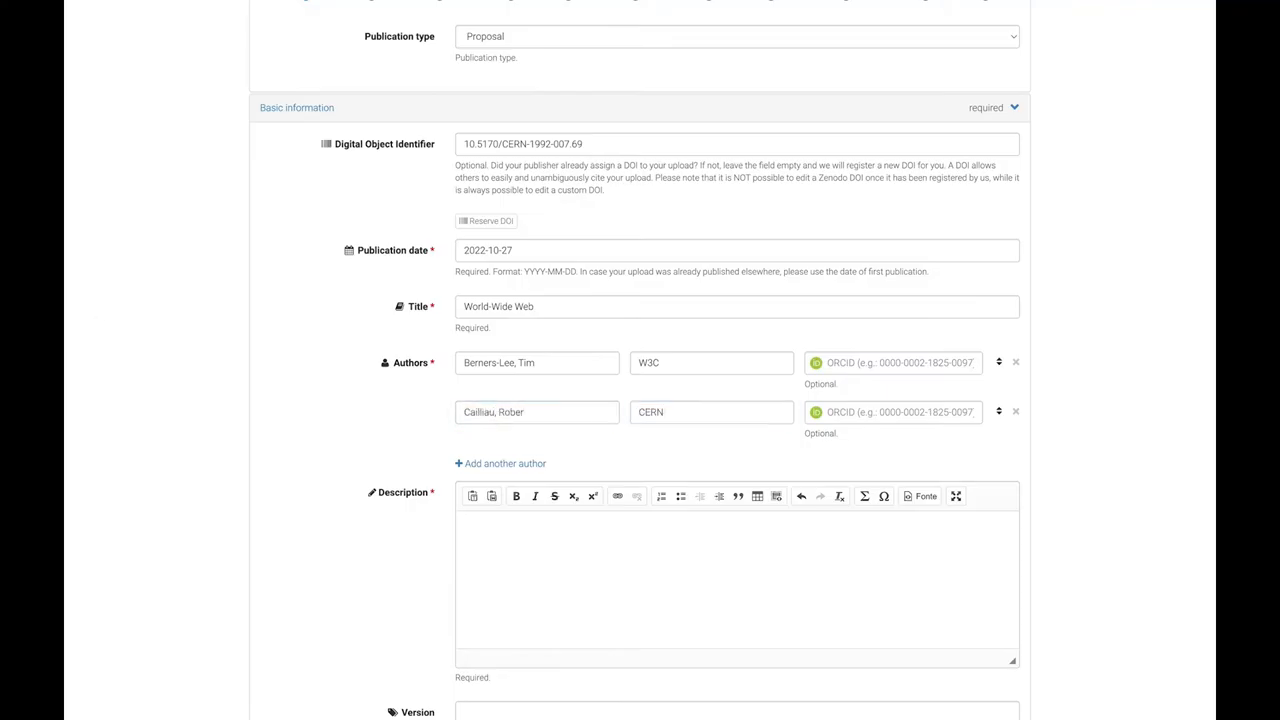
mouse_move(91, 238)
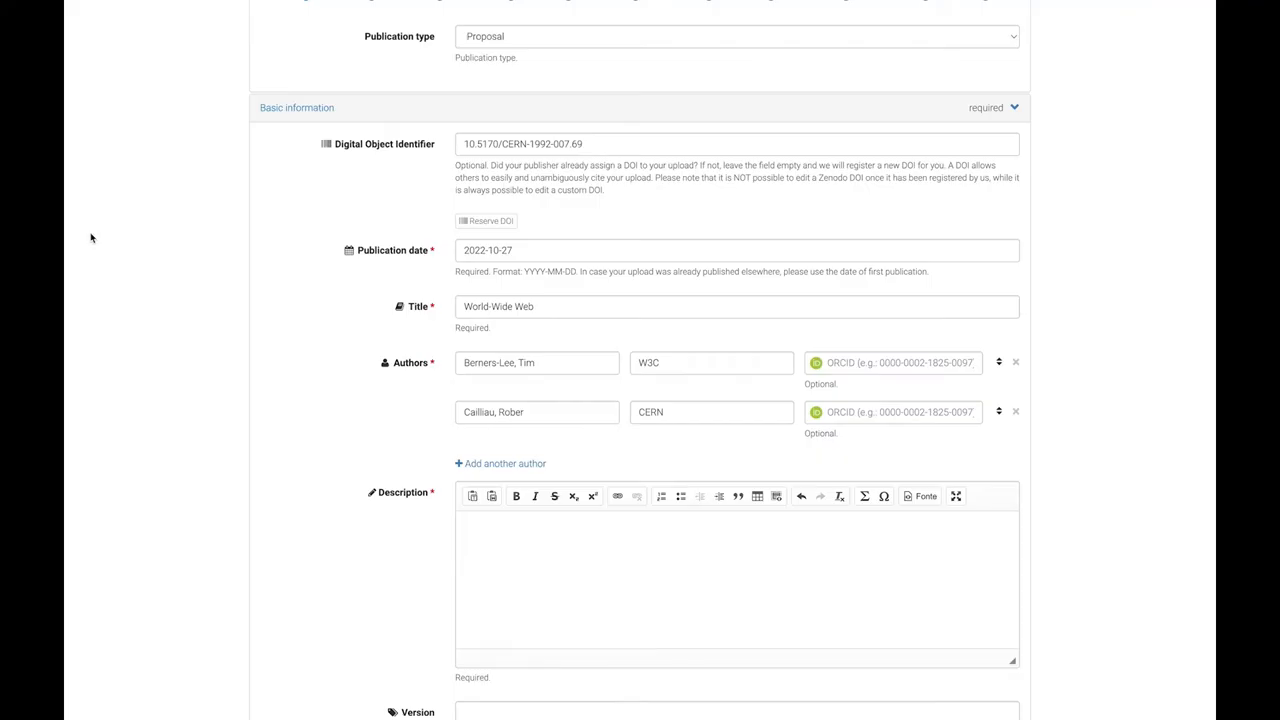
Step: Add the W3 project abstract as description and pick English from the 'eng' suggestions
scroll(down, 3)
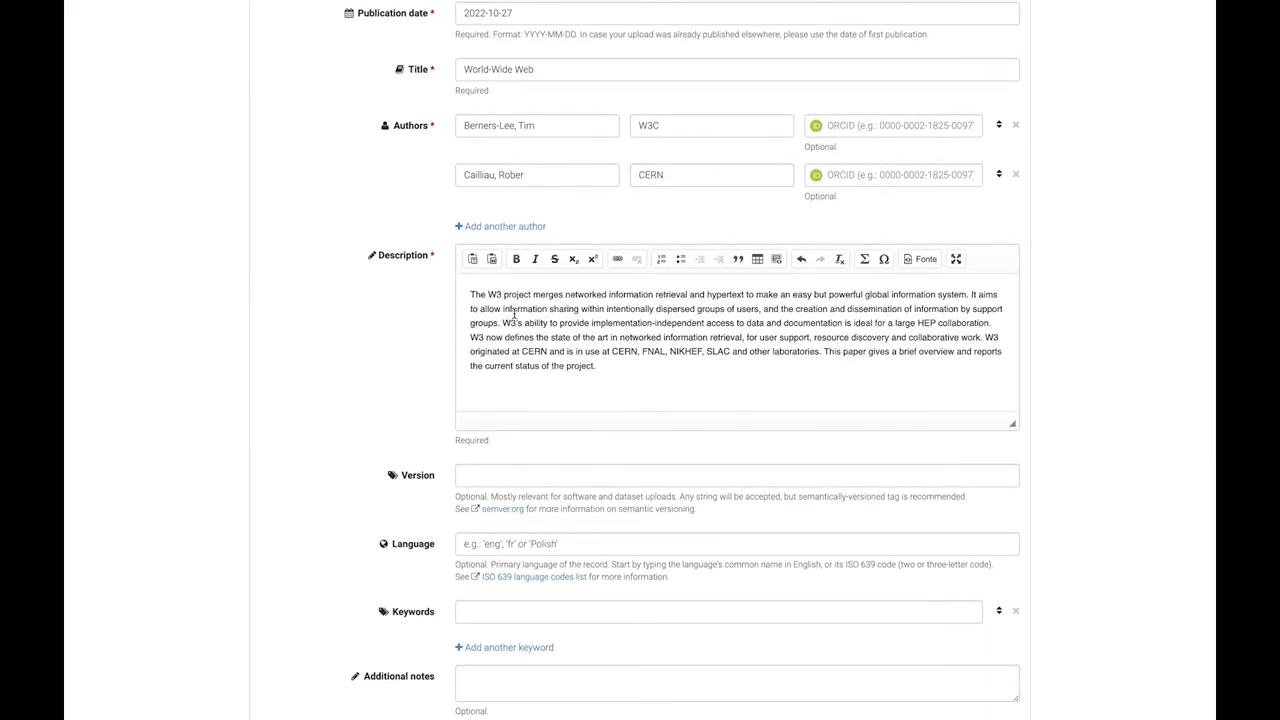
scroll(down, 3)
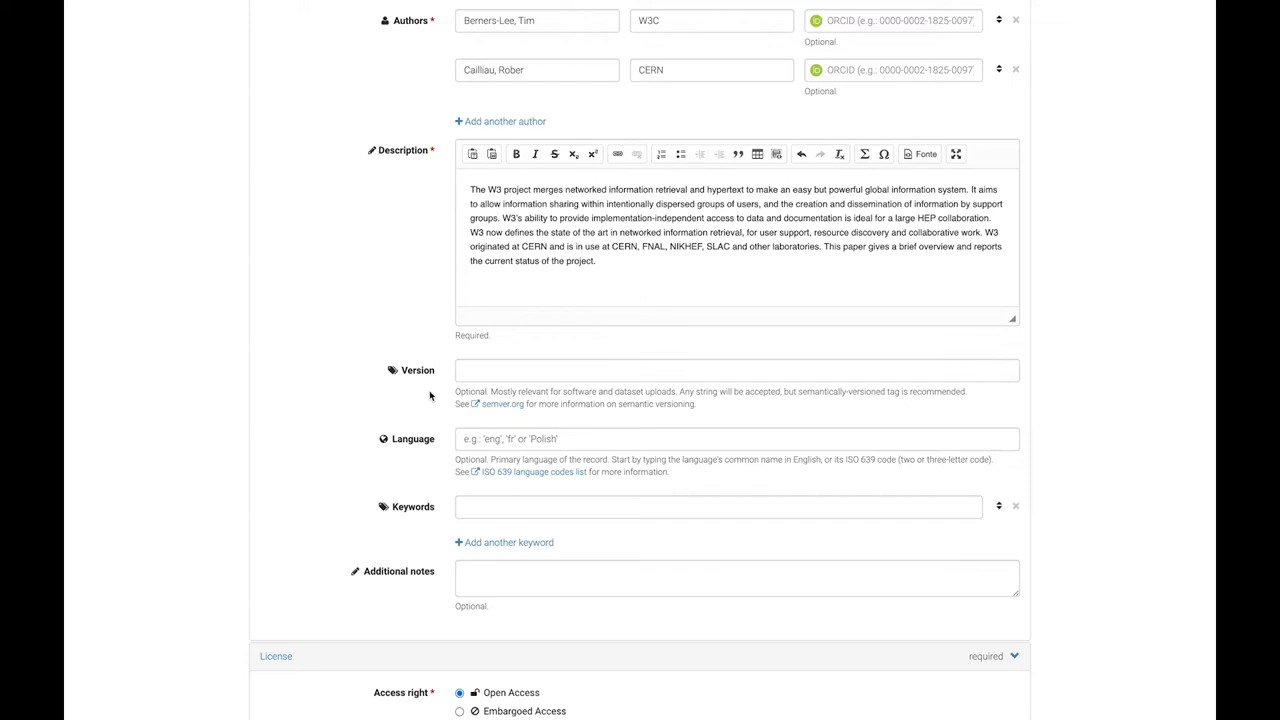
mouse_move(429, 395)
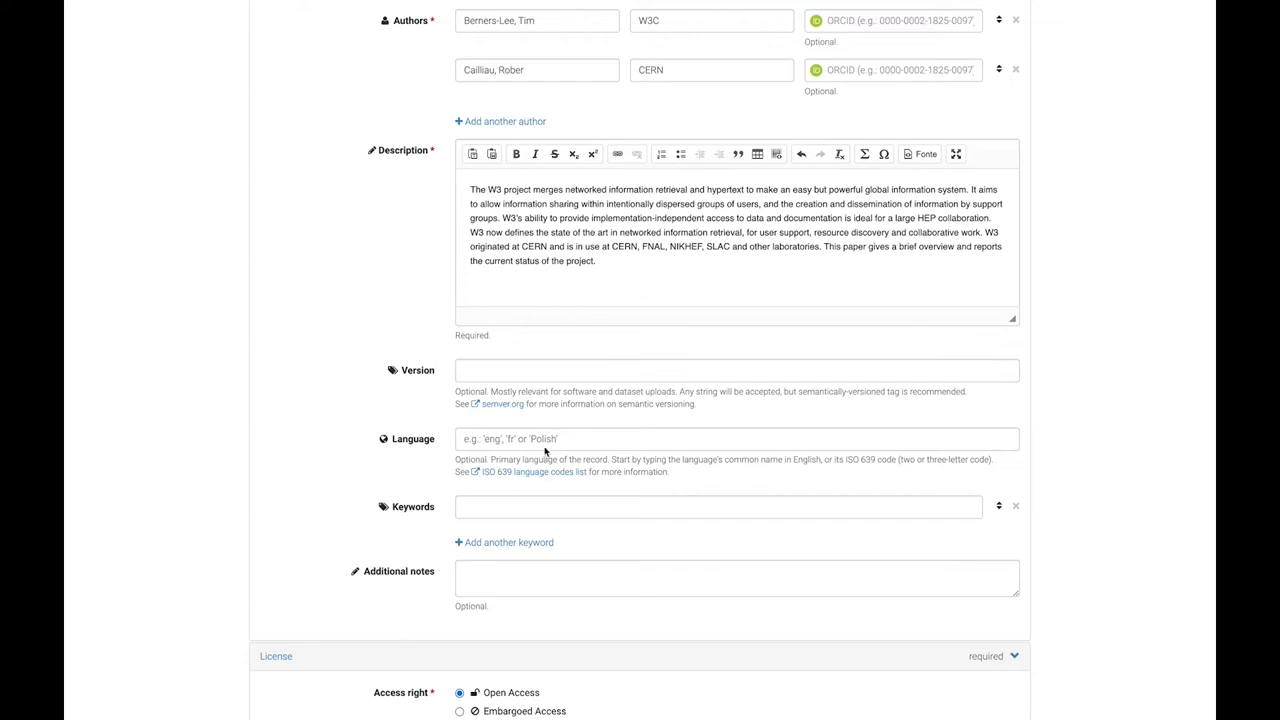
text(eng)
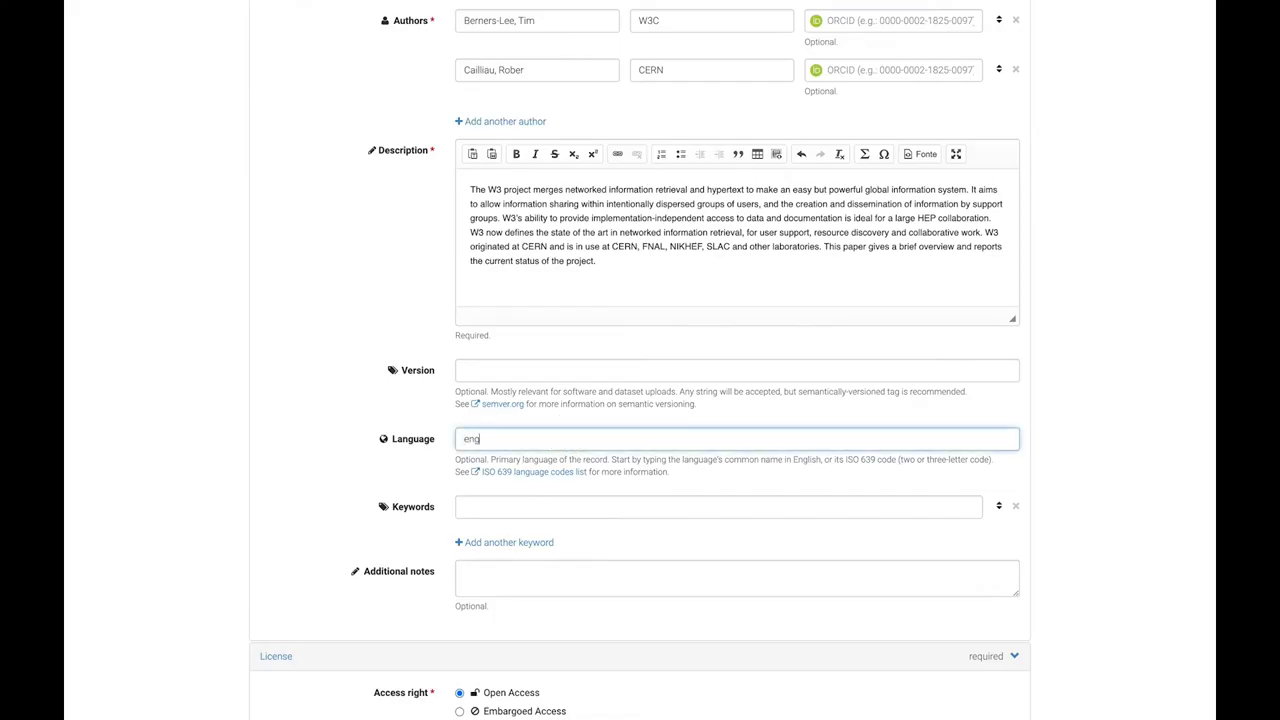
click(736, 439)
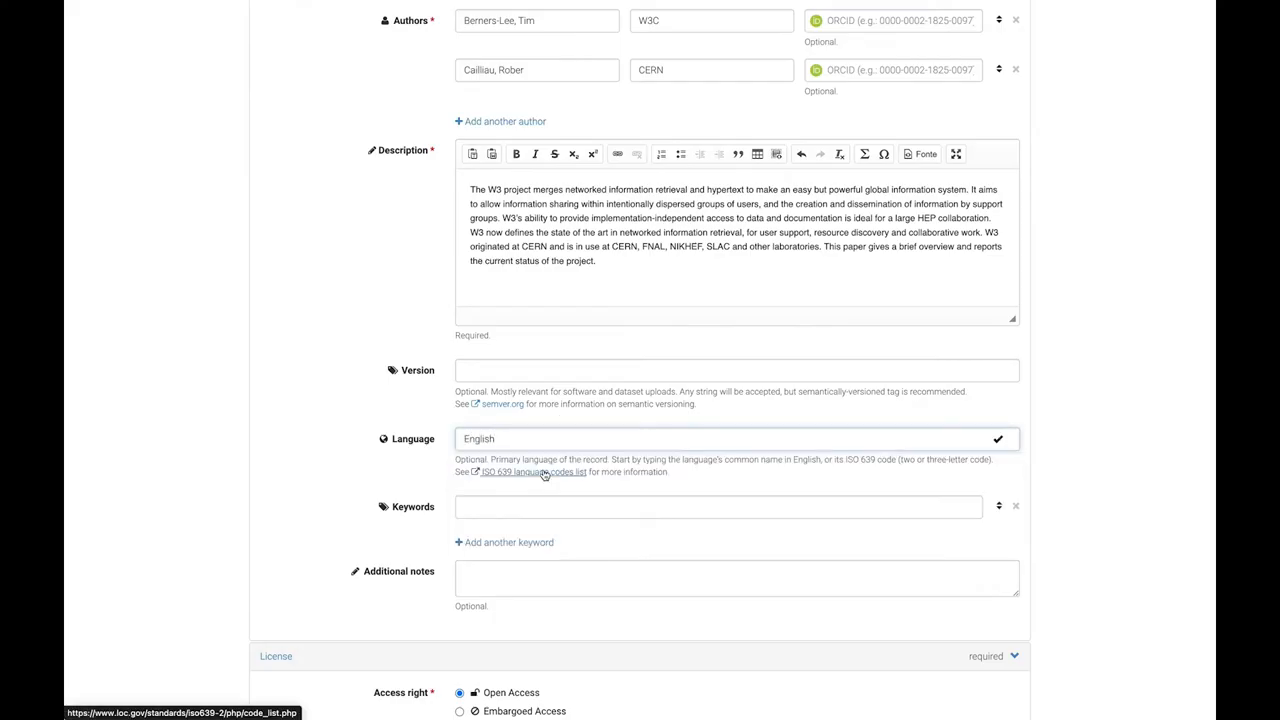
mouse_move(505, 546)
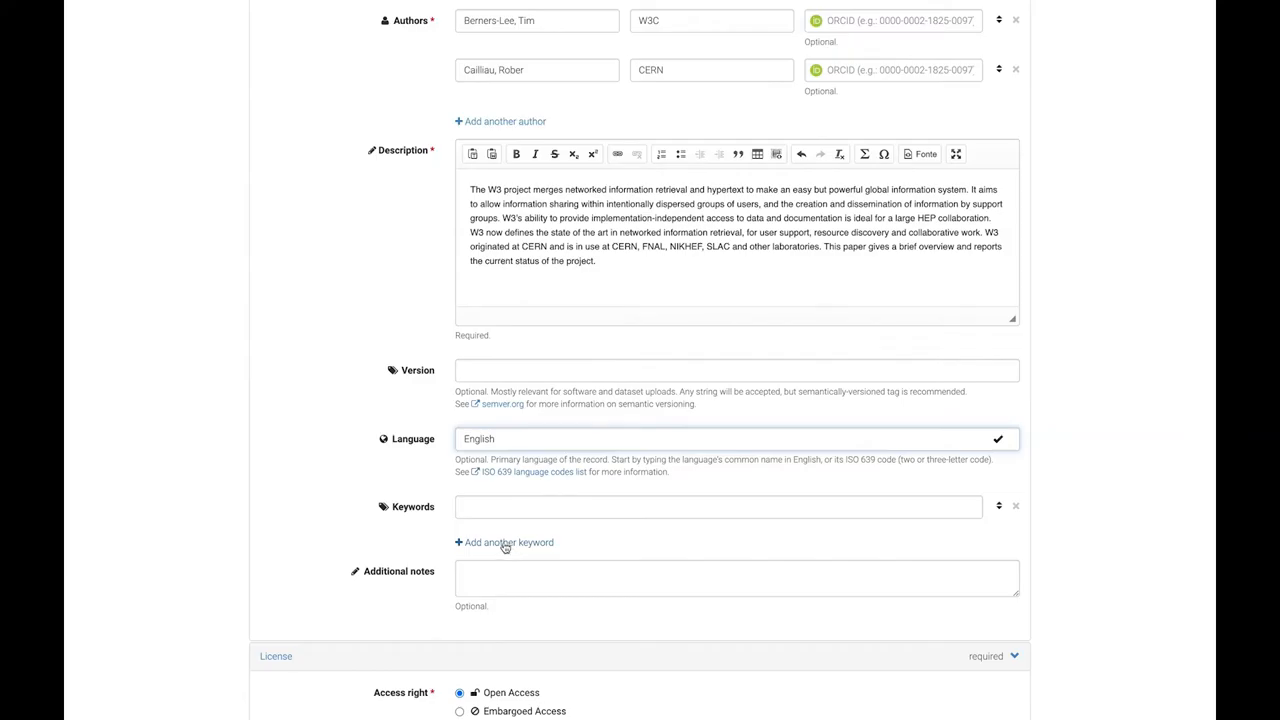
scroll(down, 3)
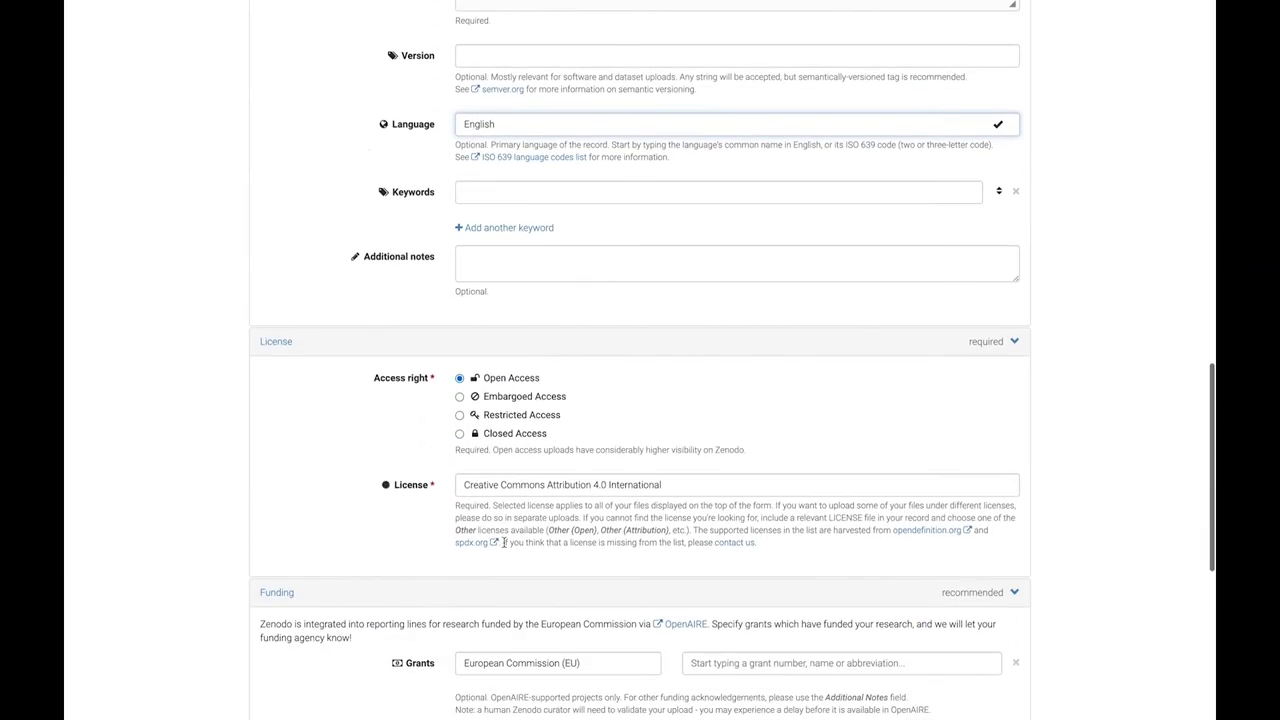
scroll(down, 3)
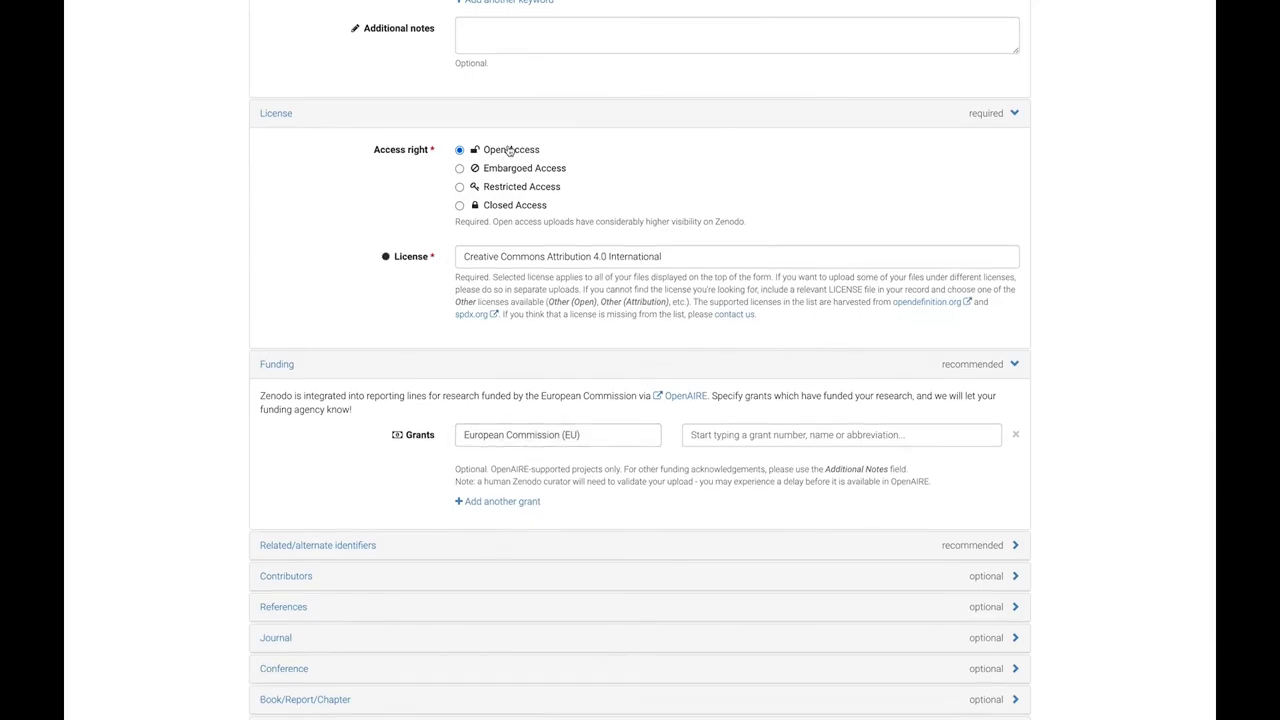
click(459, 187)
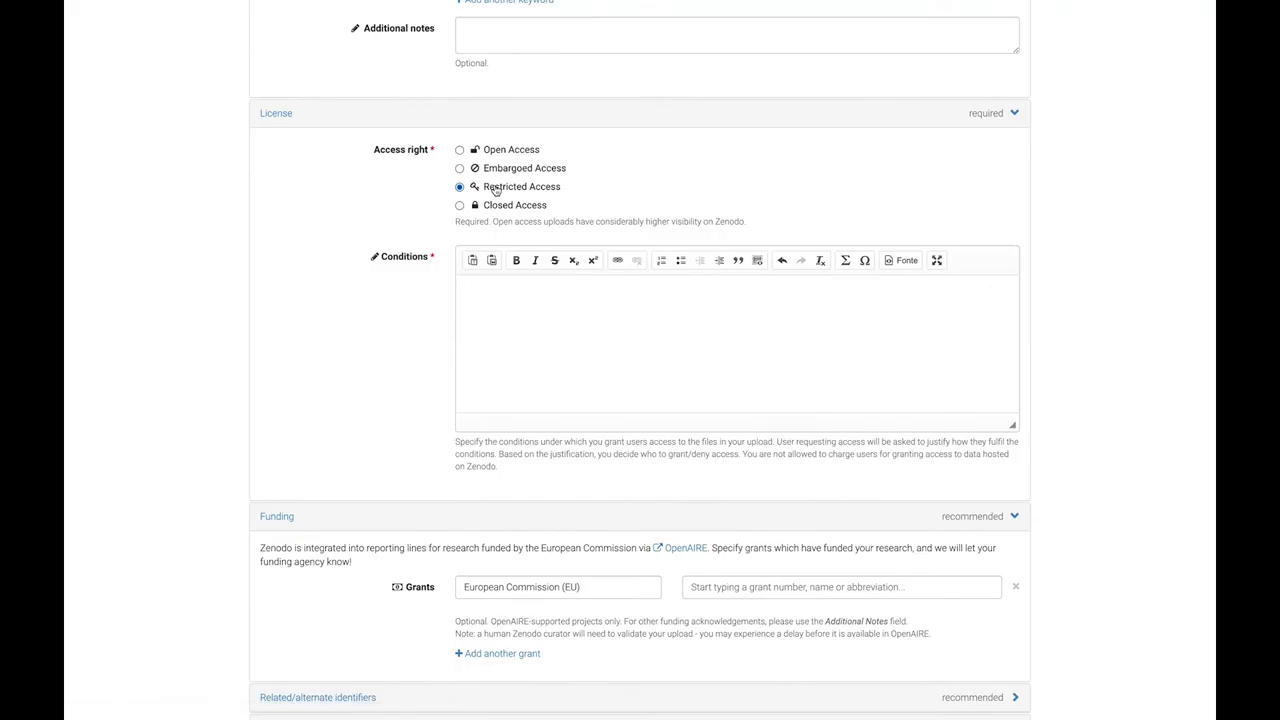
mouse_move(516, 164)
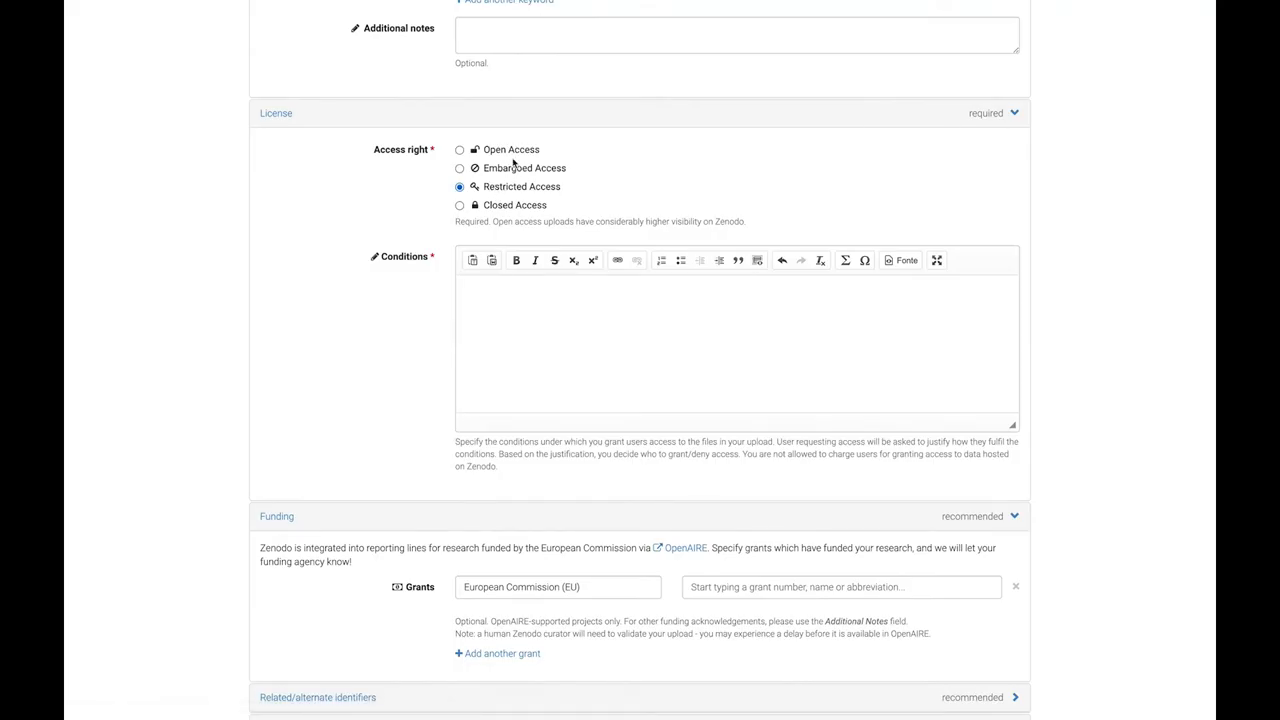
click(459, 149)
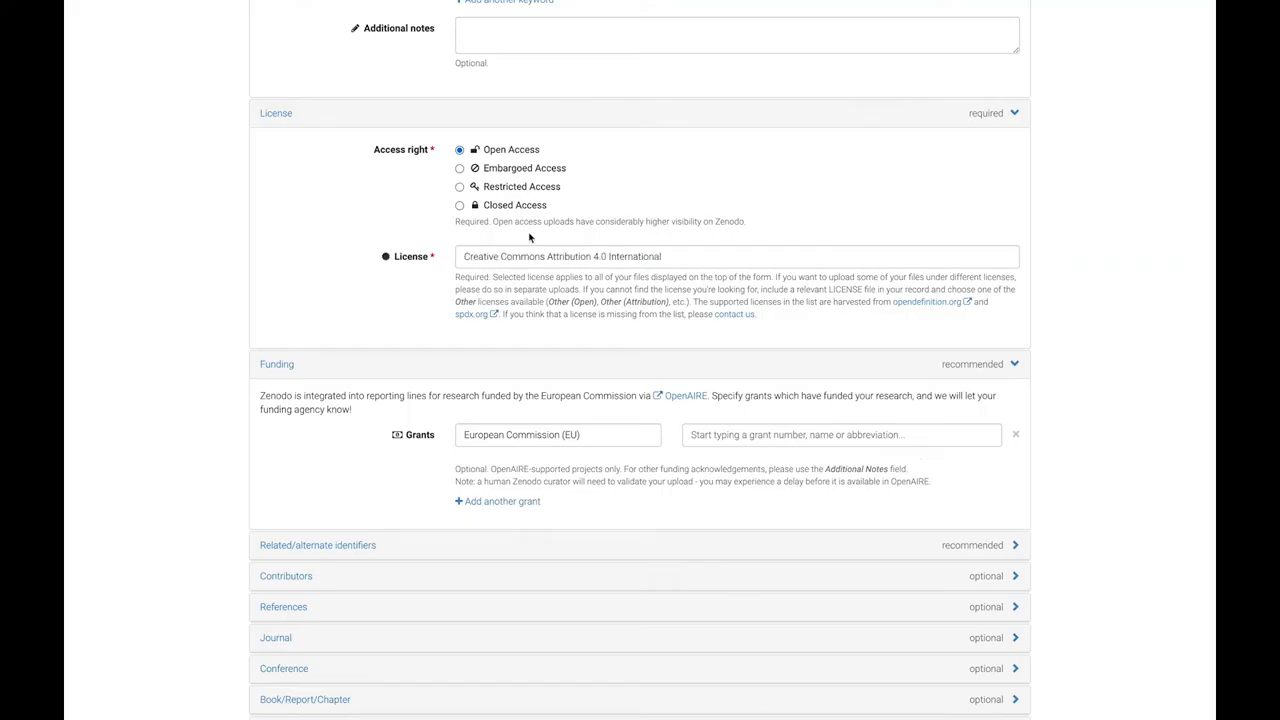
click(742, 256)
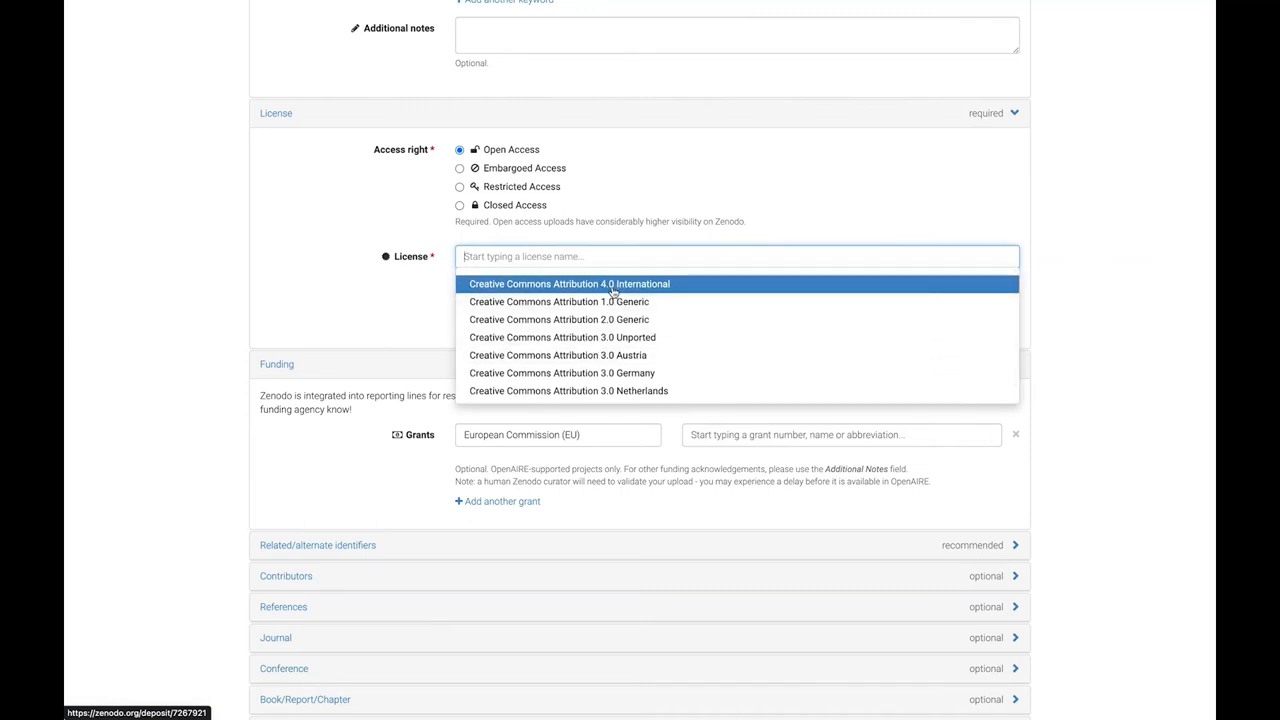
scroll(down, 3)
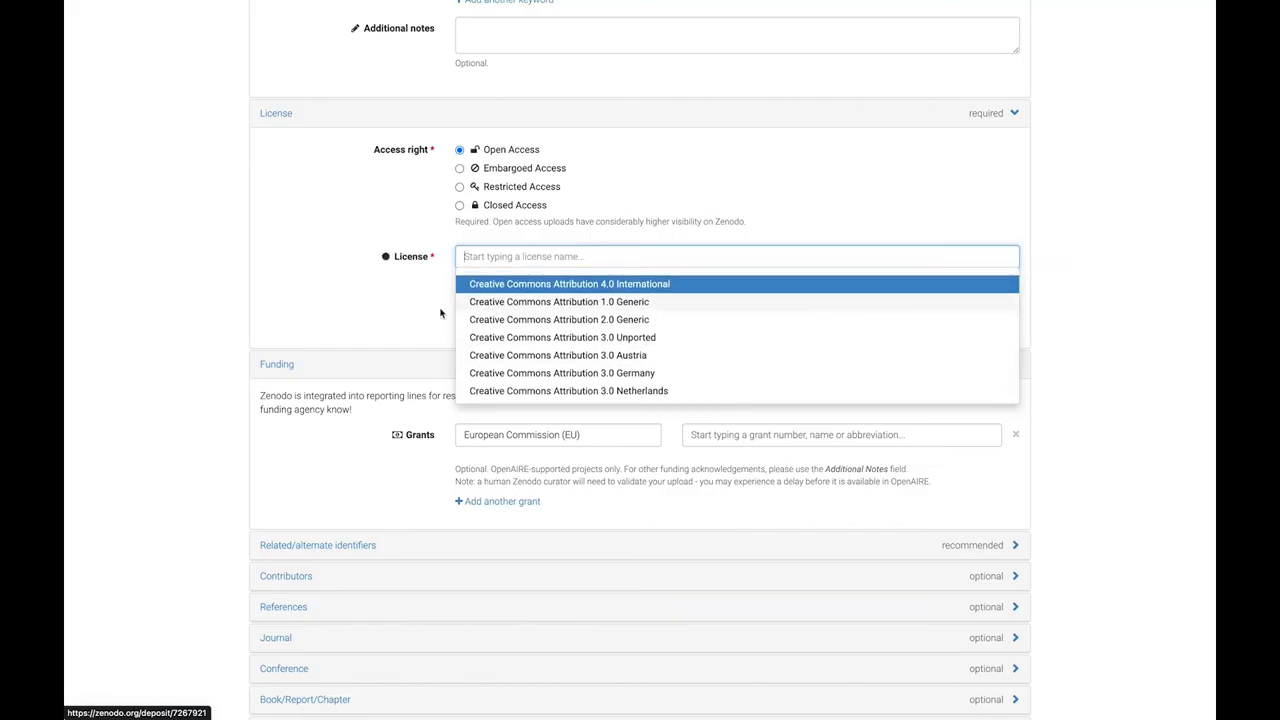
click(579, 284)
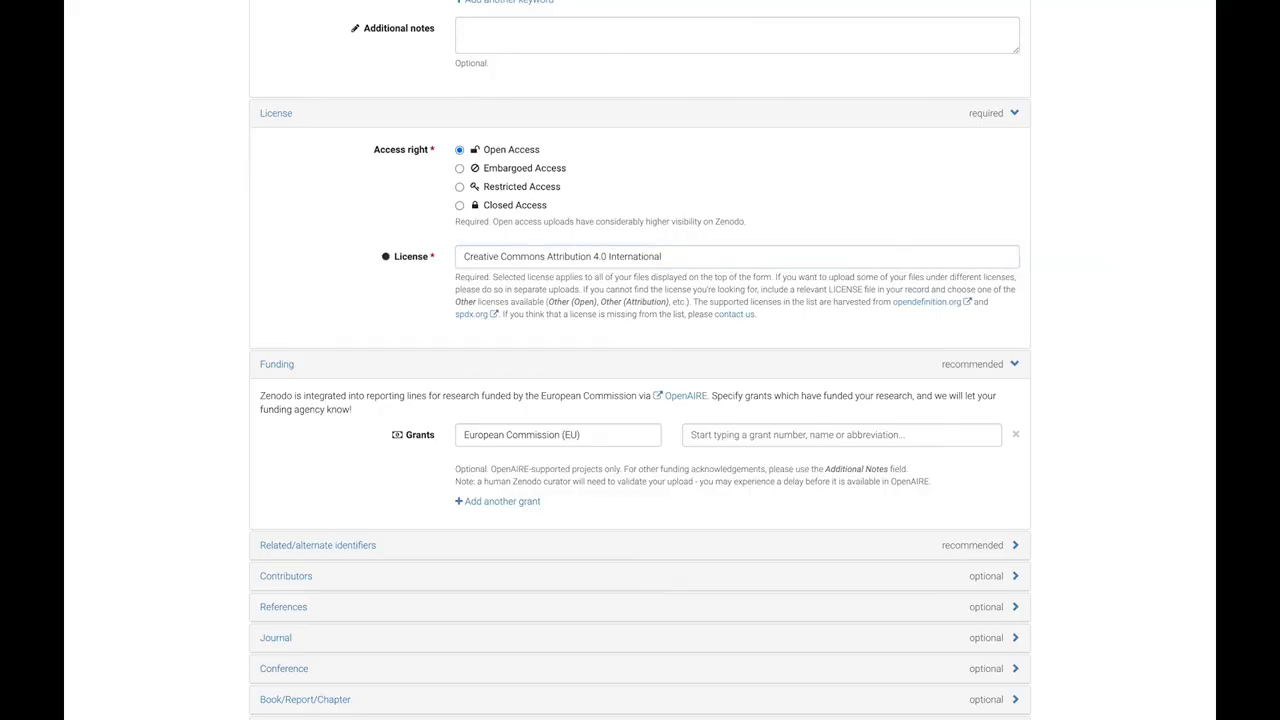
Step: Add European Commission (EU) funding with grant 101017452, OpenAIRE-Nexus Scholarly Communication
scroll(down, 3)
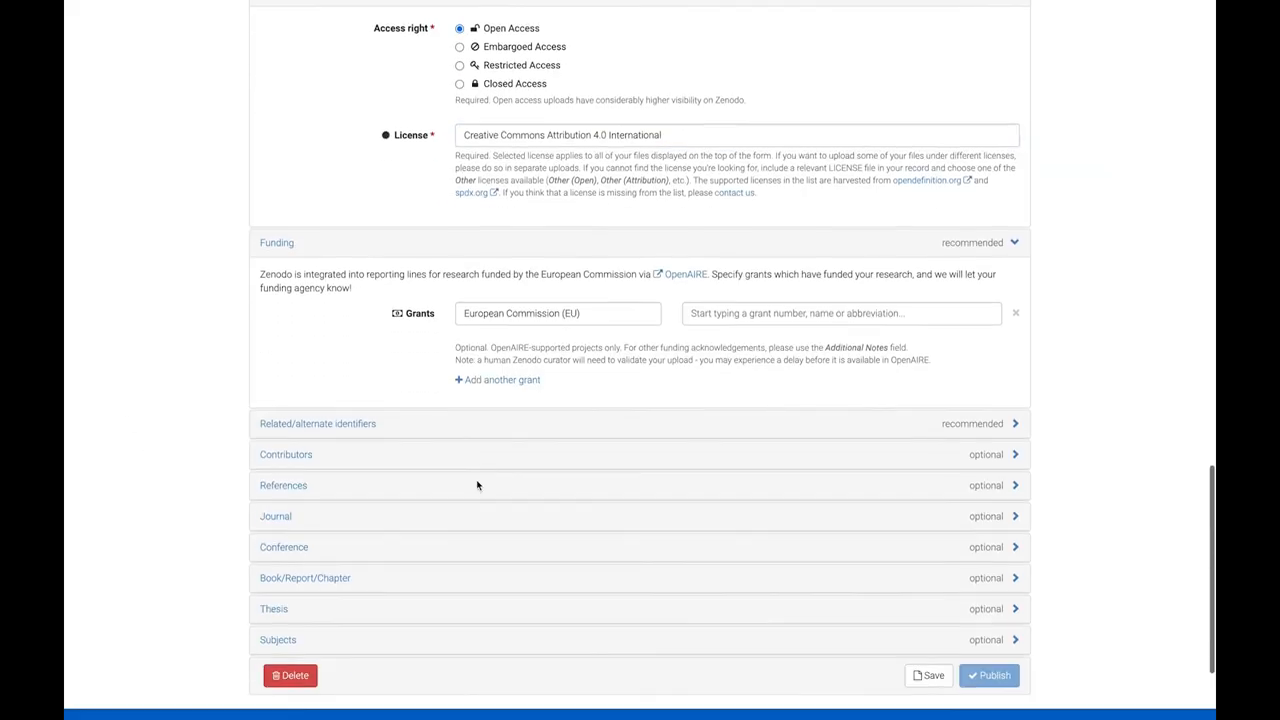
scroll(down, 3)
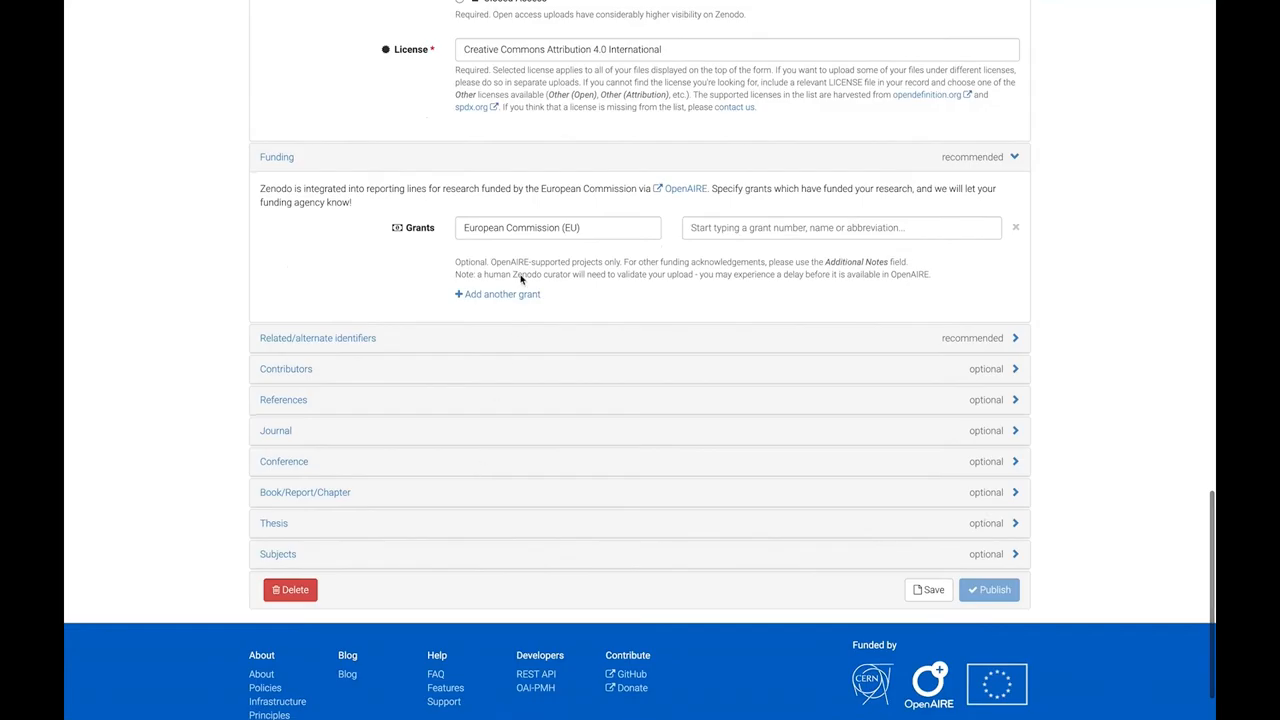
mouse_move(536, 238)
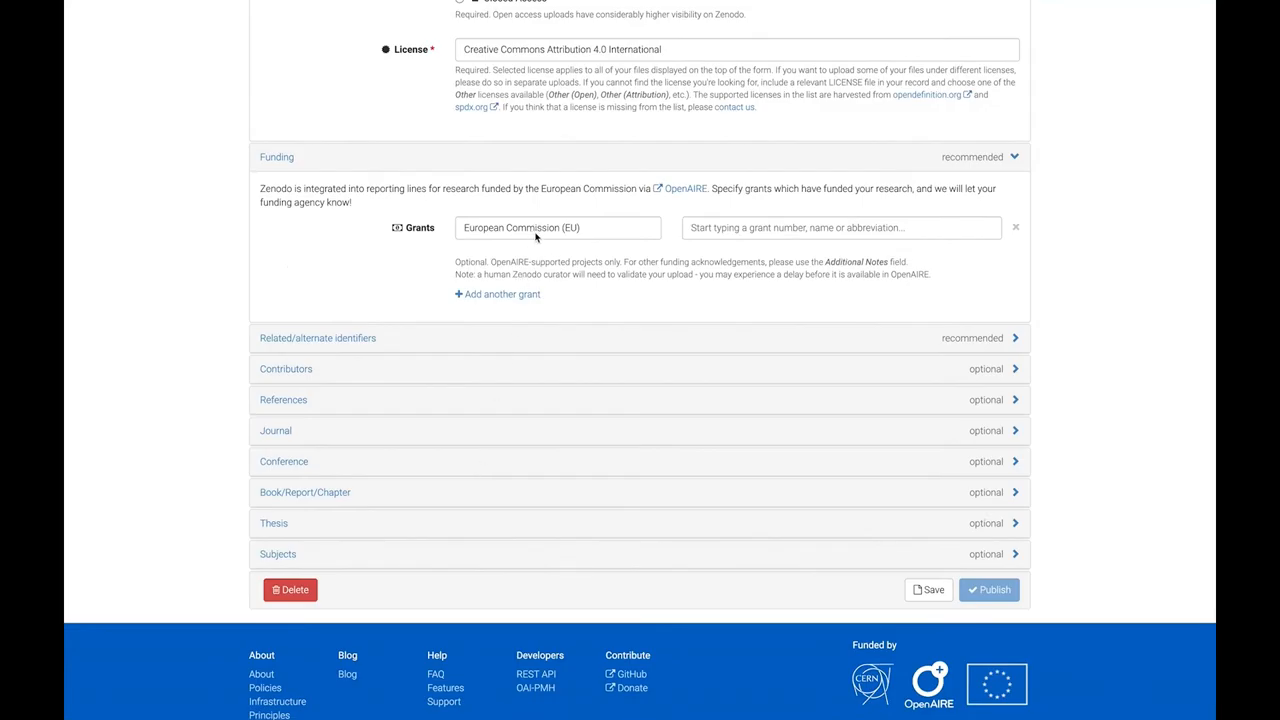
mouse_move(606, 235)
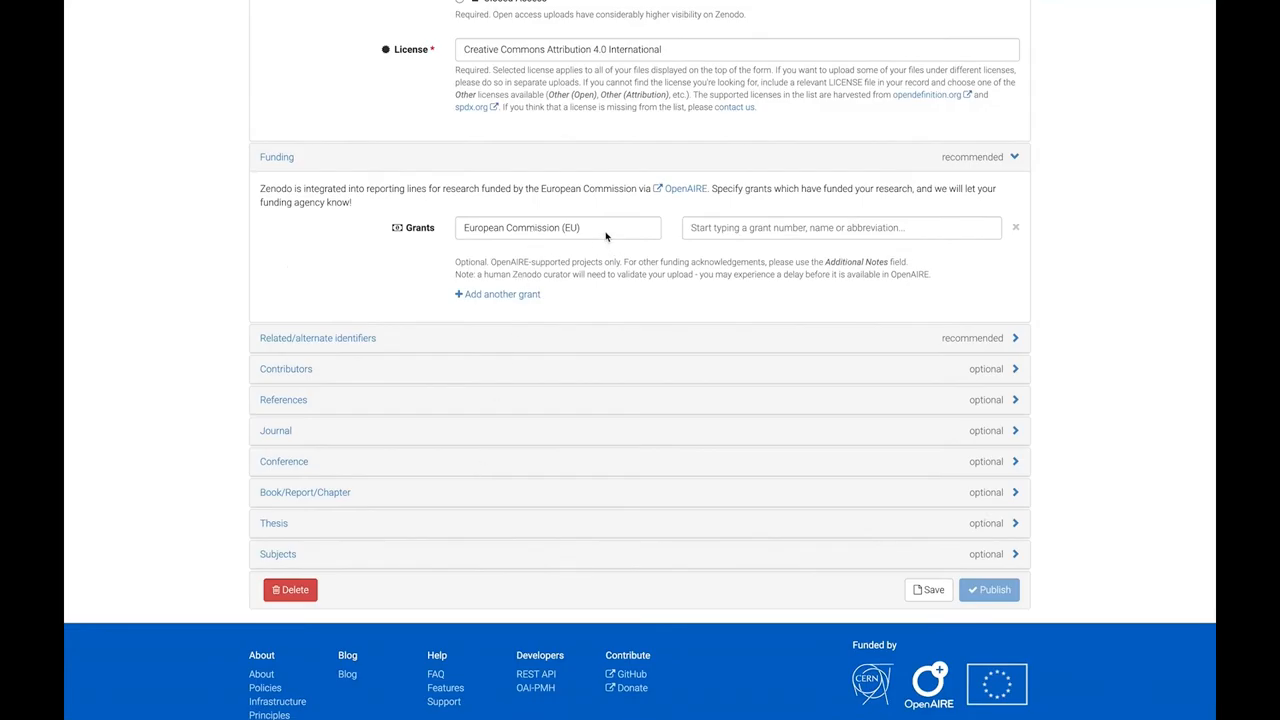
mouse_move(611, 232)
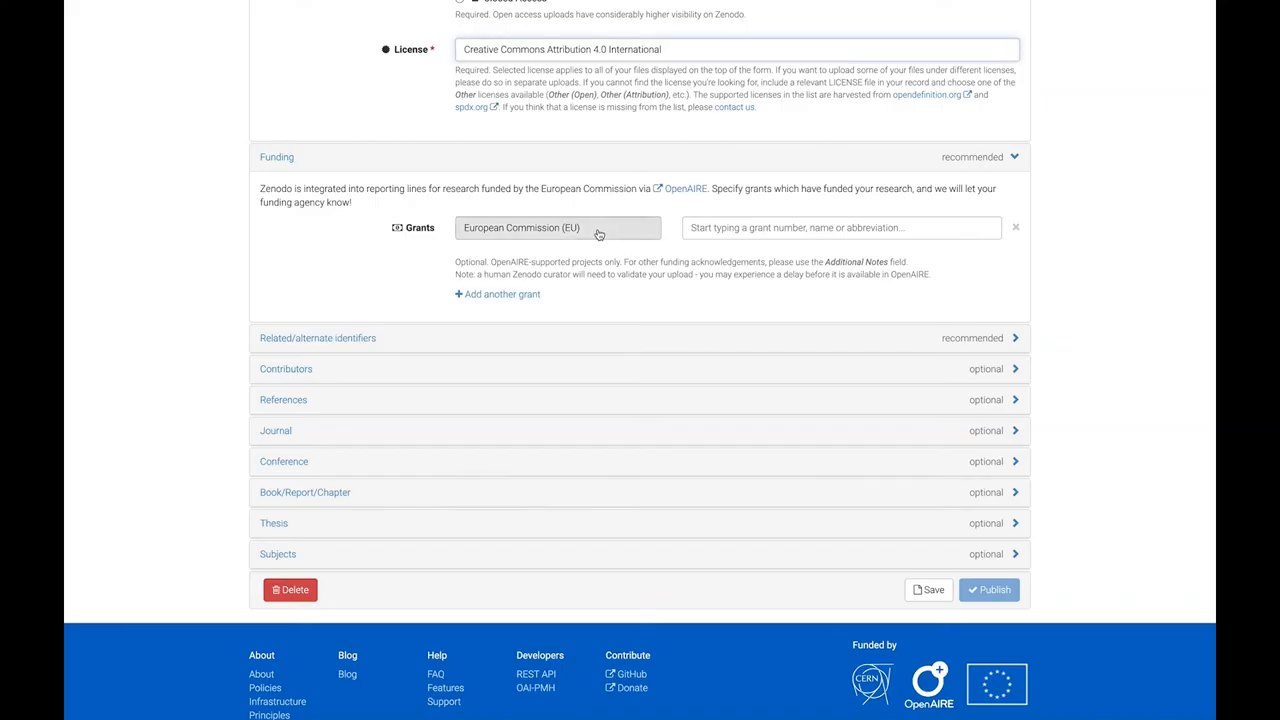
click(558, 227)
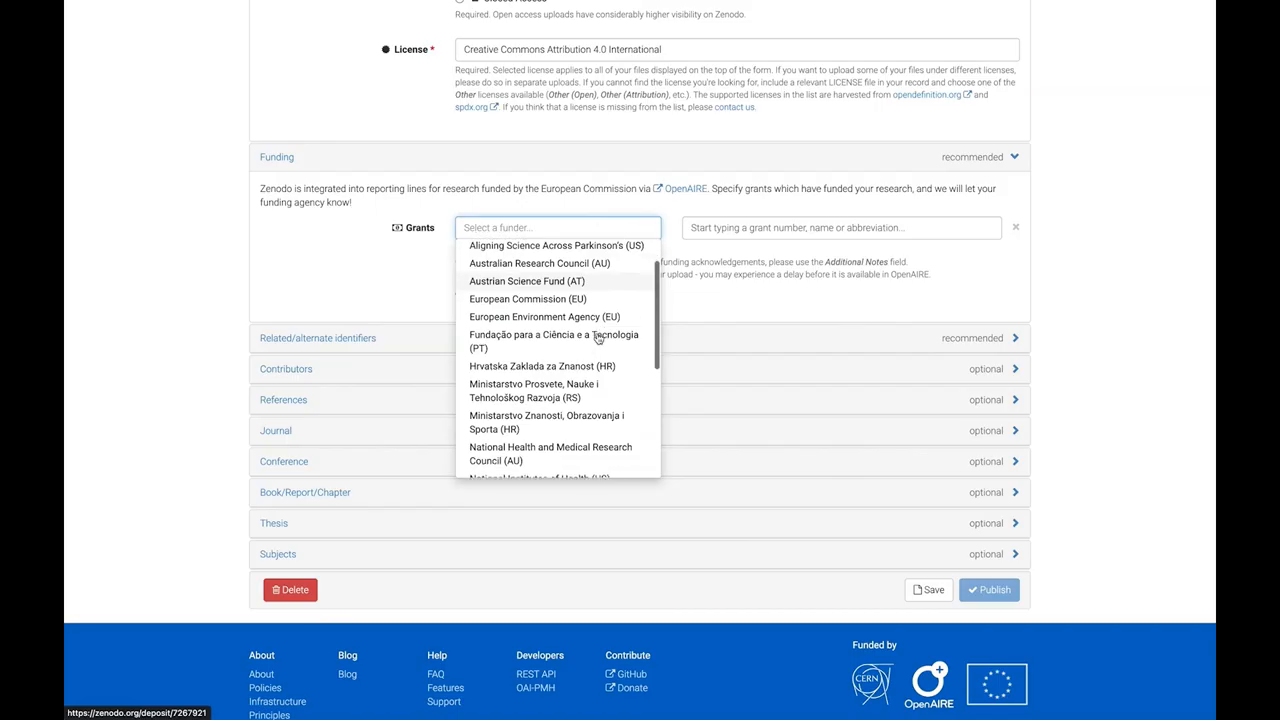
scroll(down, 3)
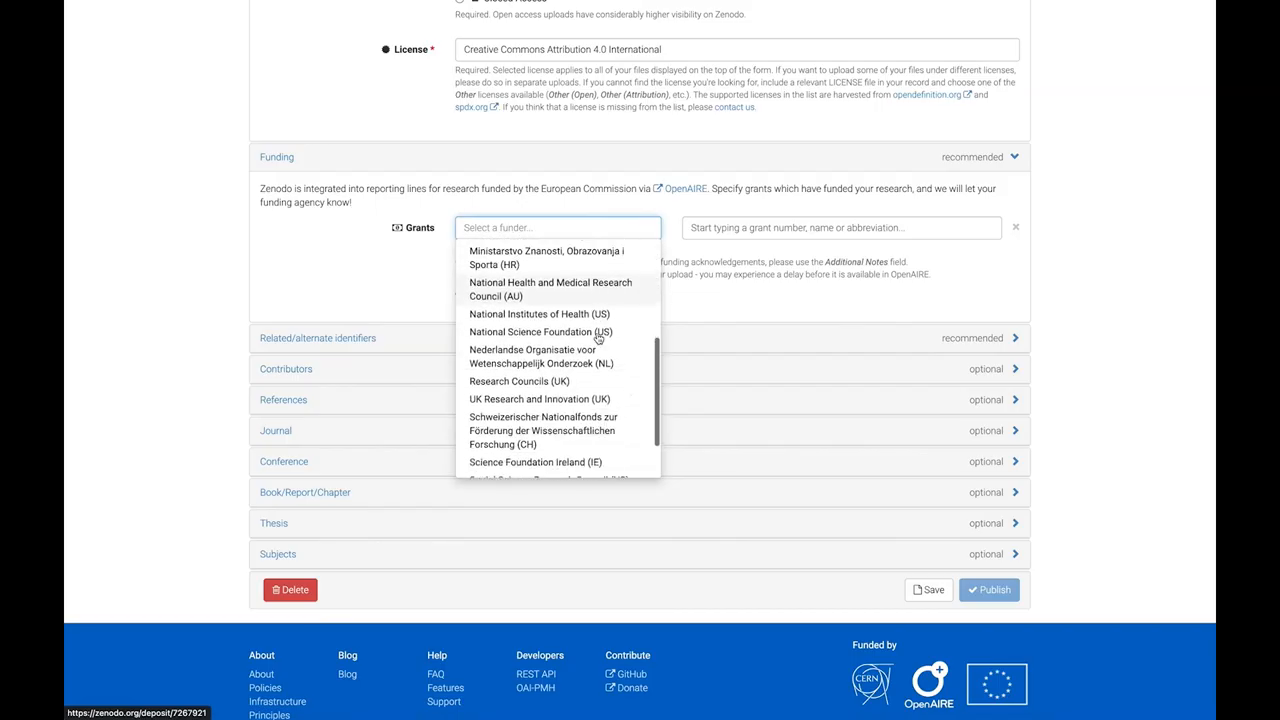
scroll(down, 3)
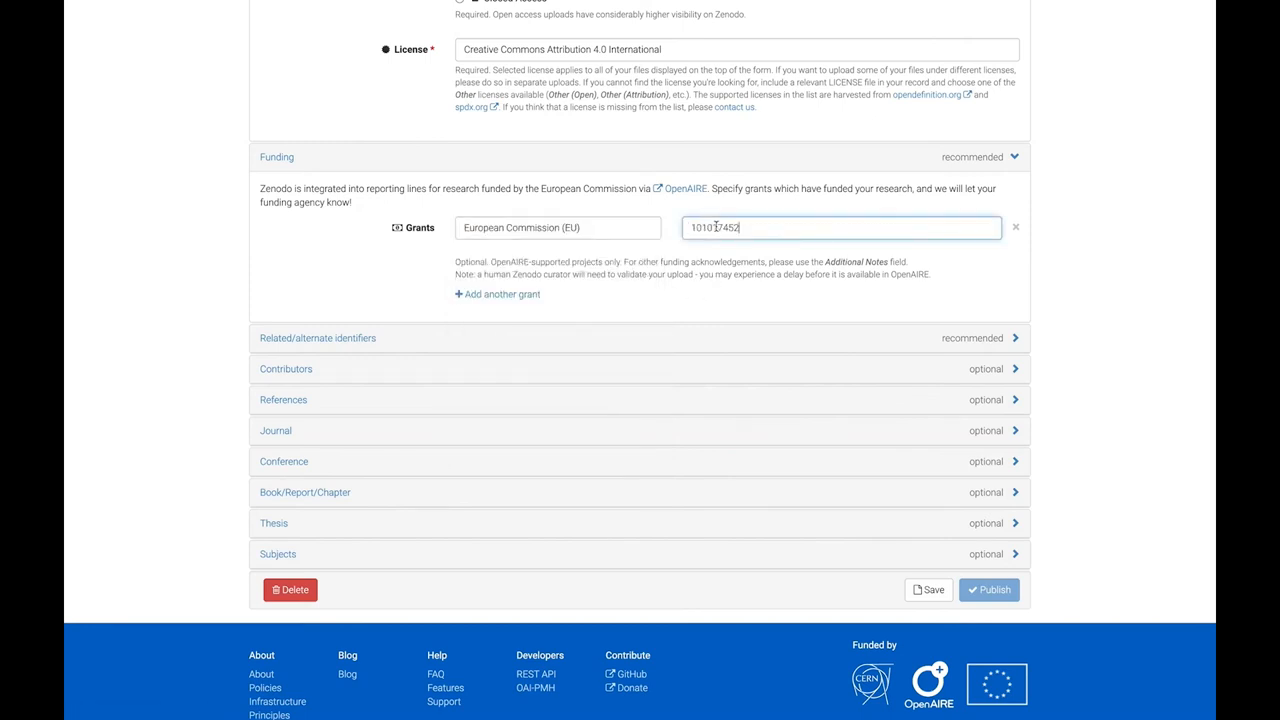
click(842, 227)
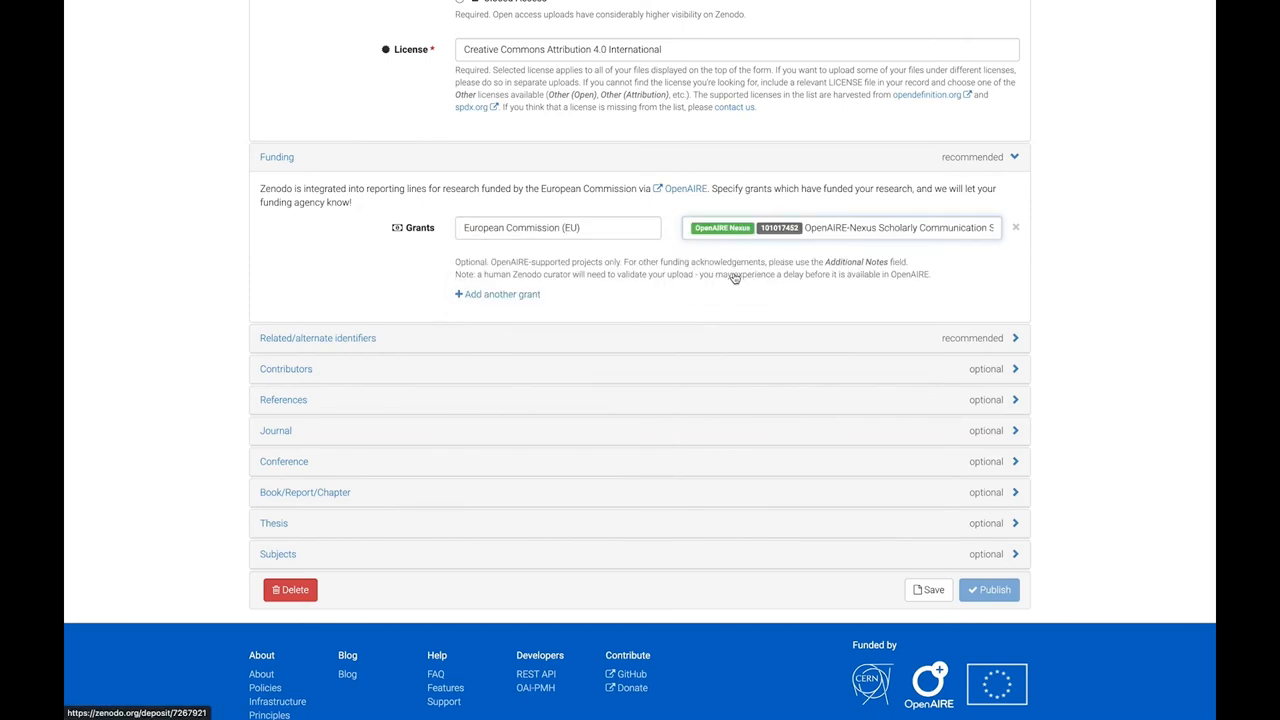
mouse_move(928, 590)
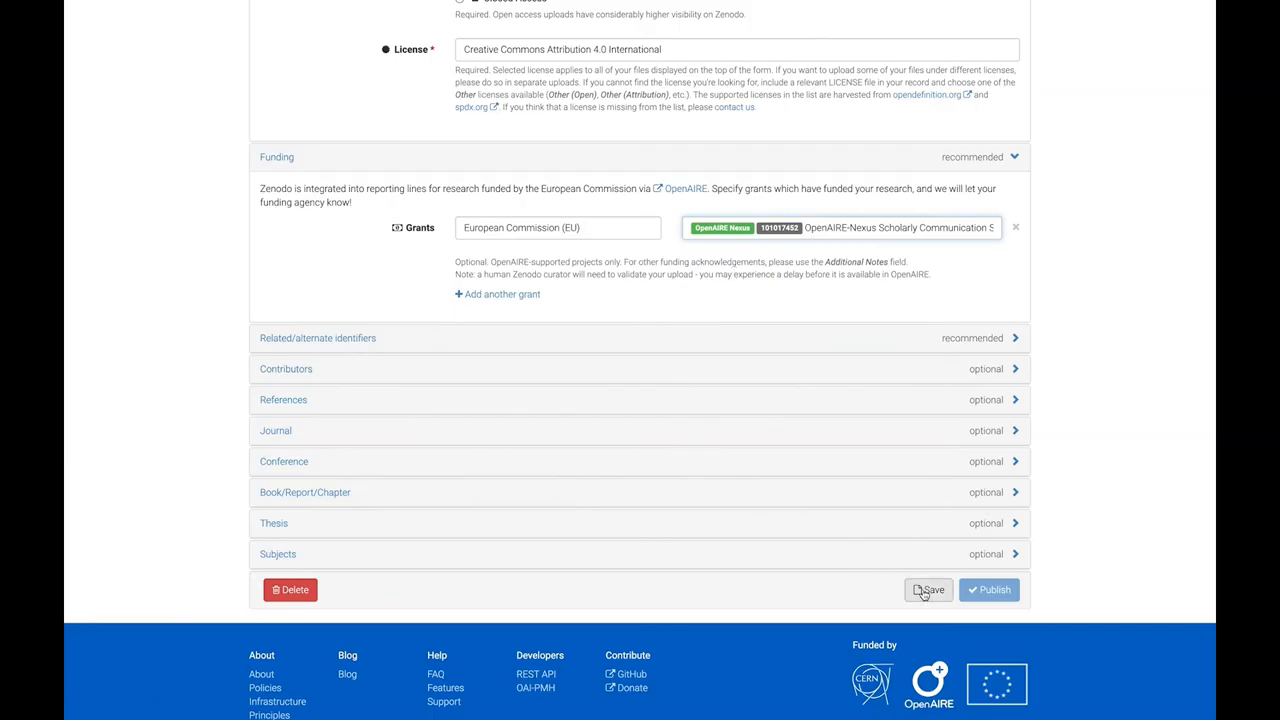
Step: Save the draft and publish it, confirming the 'I understand' warning
click(927, 590)
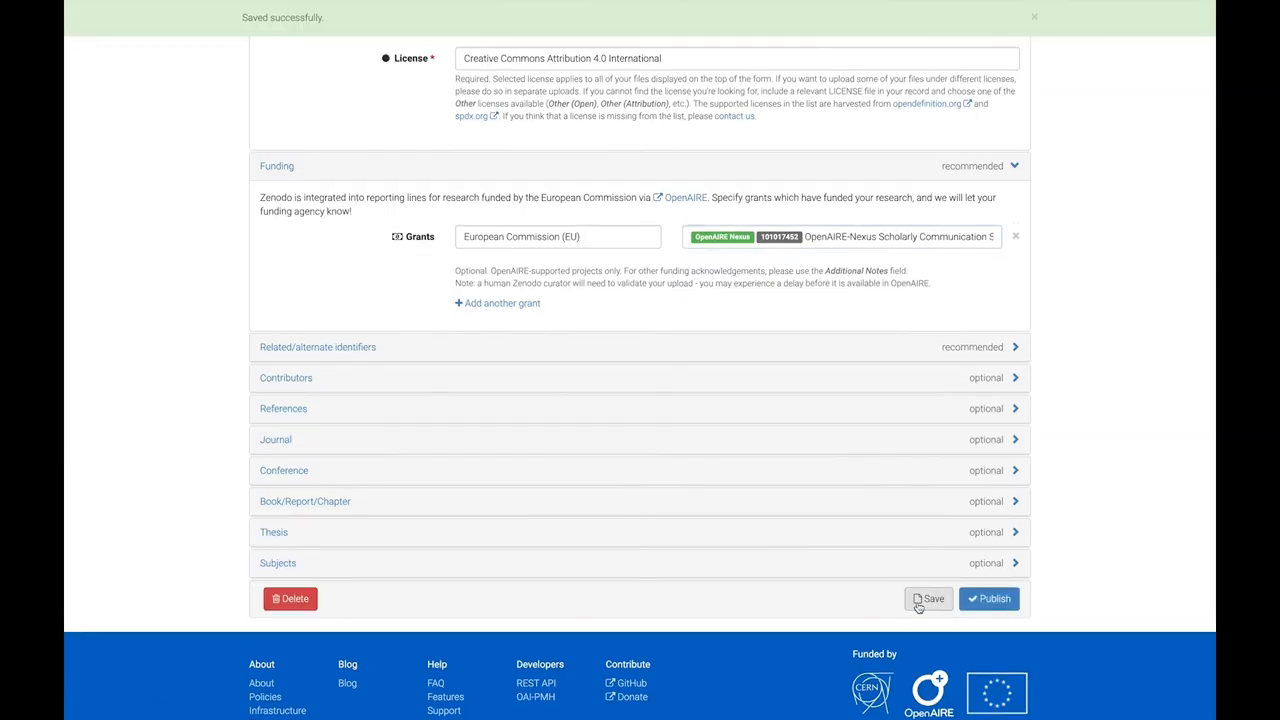
mouse_move(927, 599)
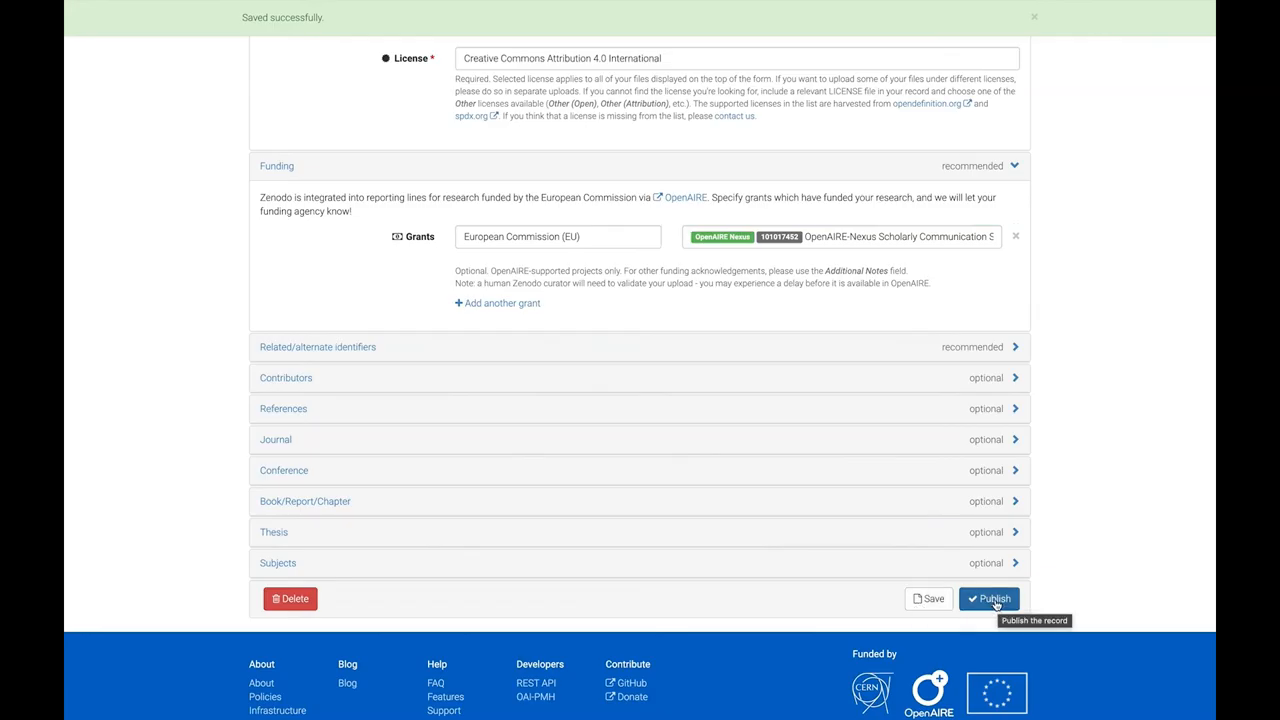
click(989, 598)
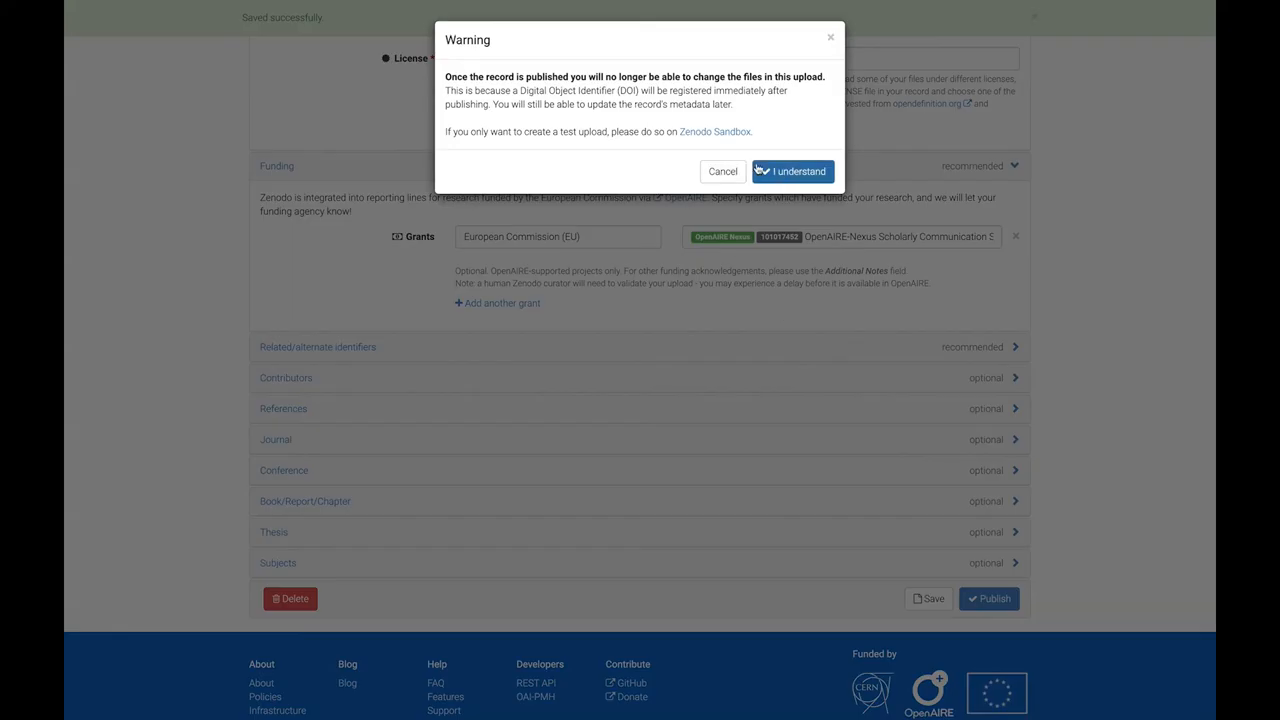
mouse_move(794, 171)
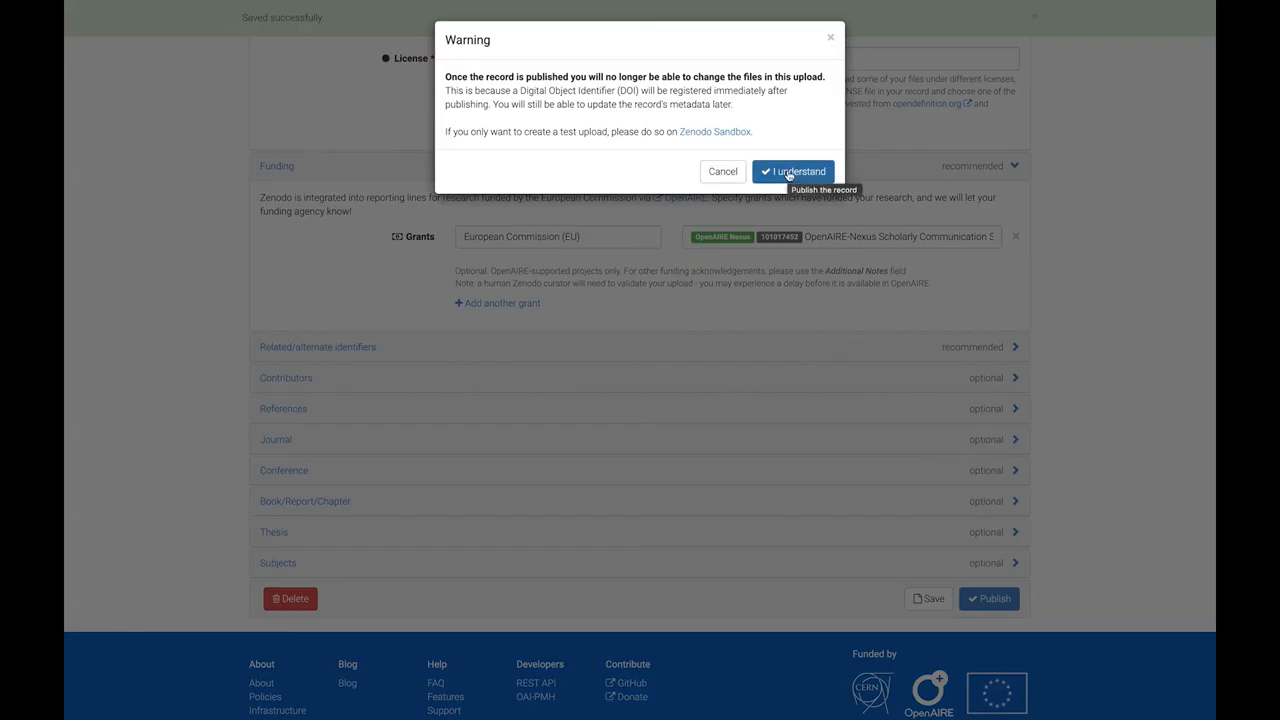
click(794, 171)
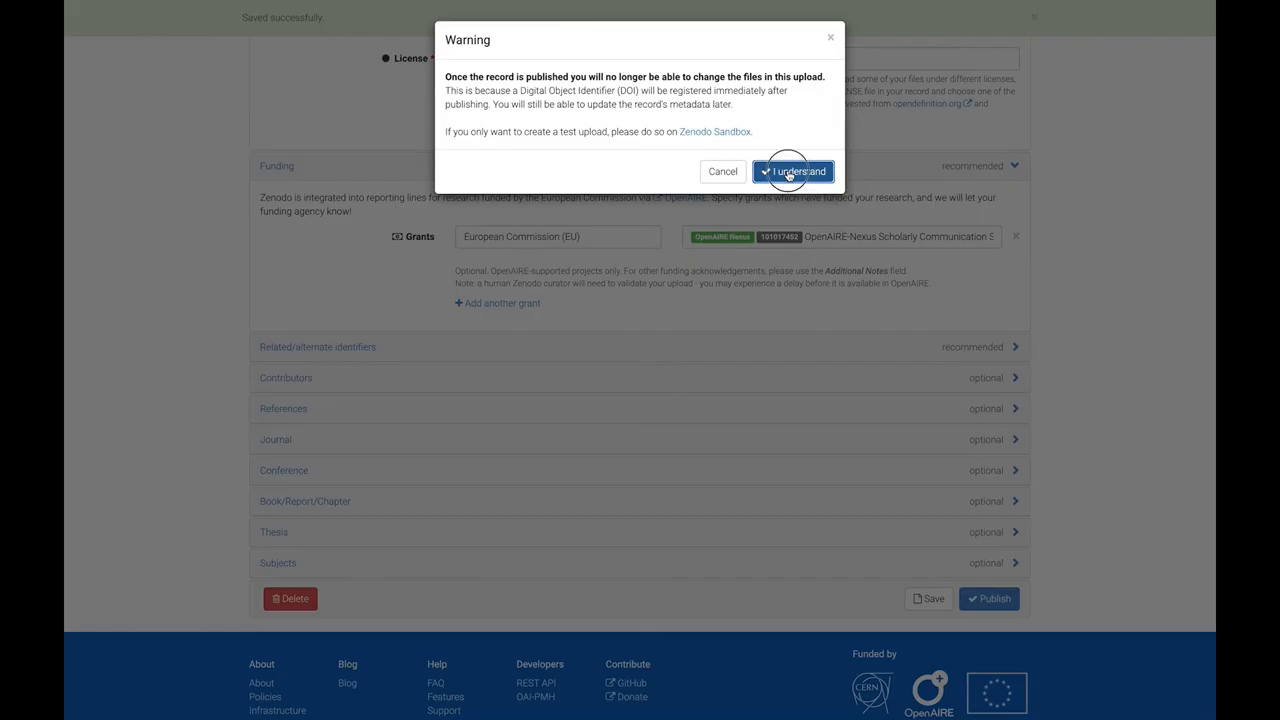
click(793, 171)
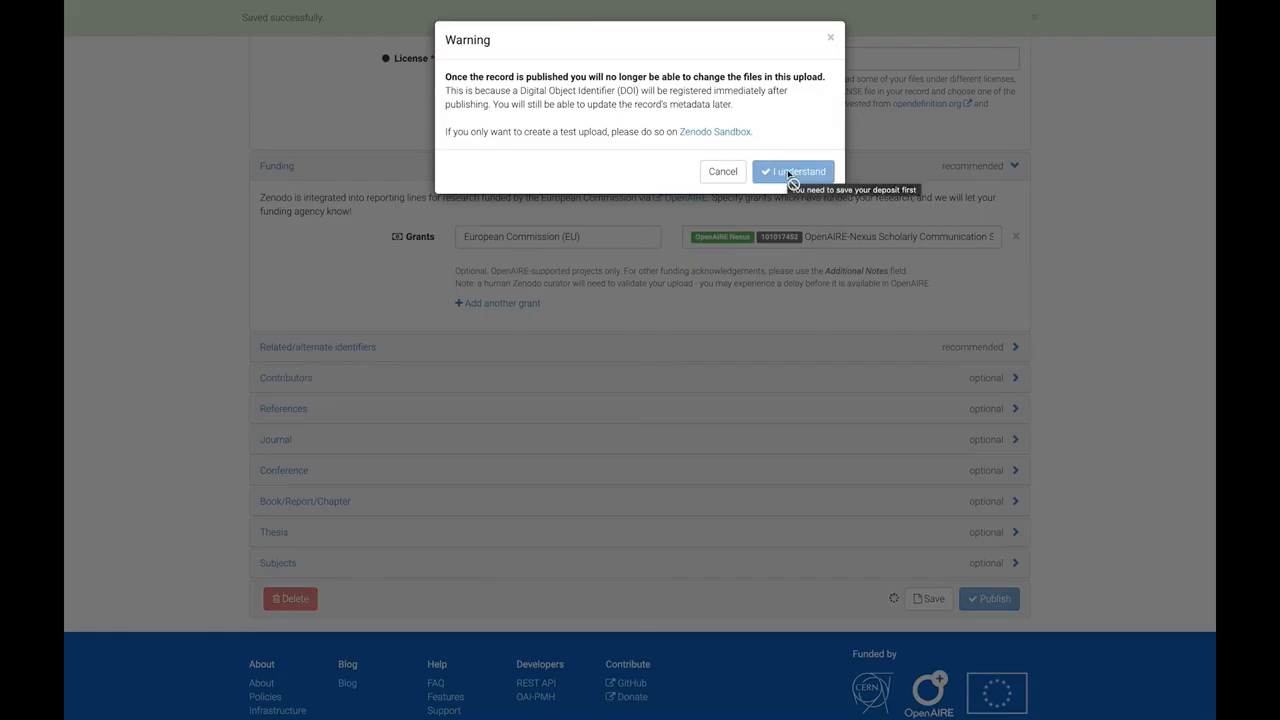
click(792, 171)
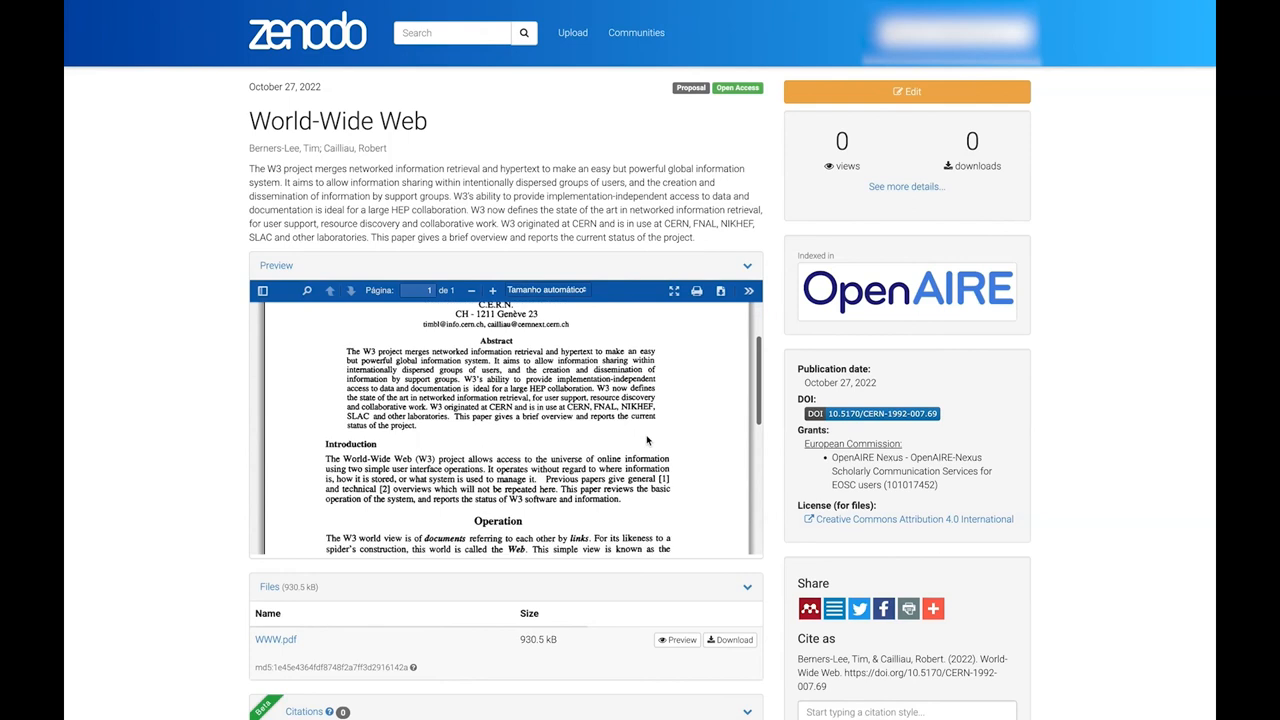
scroll(down, 3)
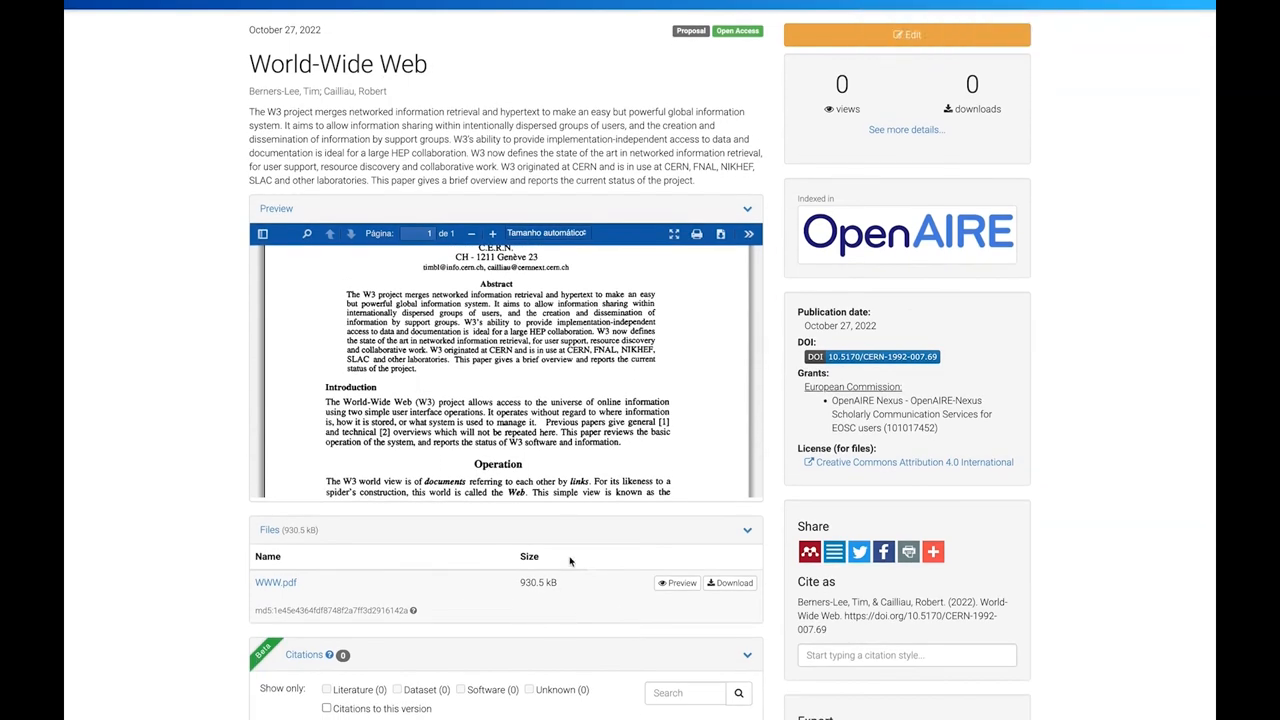
scroll(down, 3)
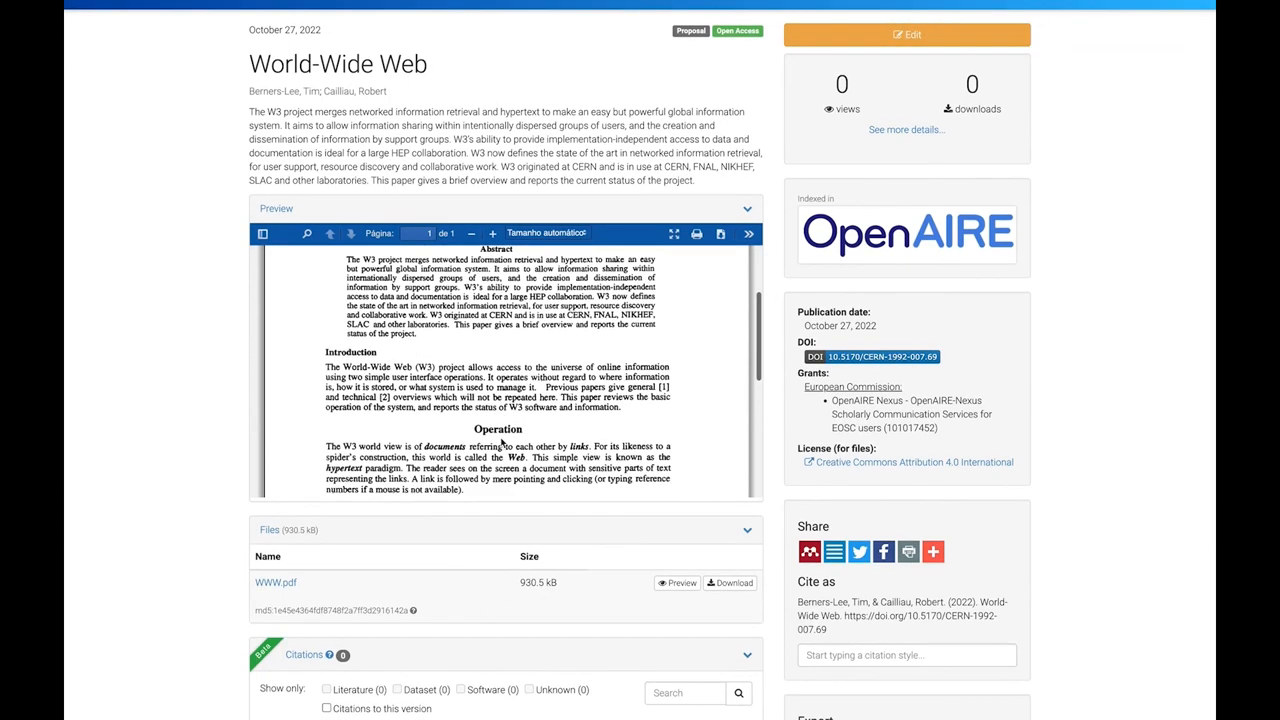
scroll(down, 3)
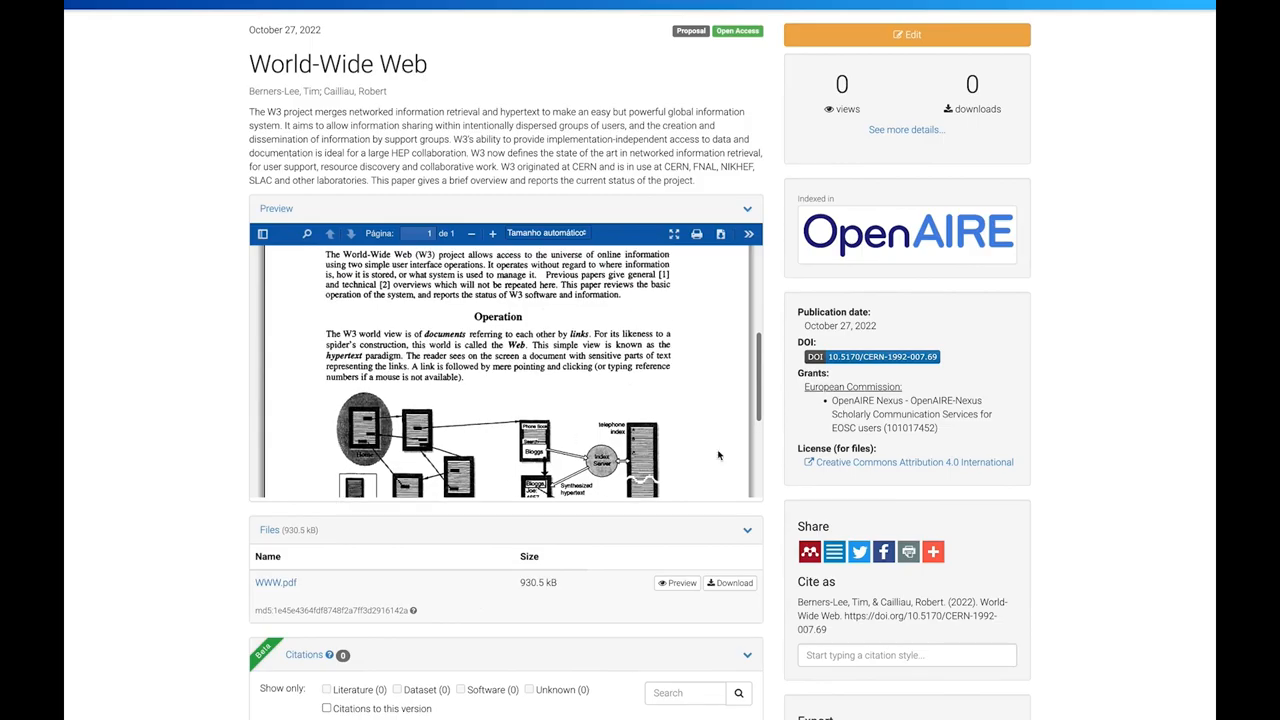
mouse_move(932, 376)
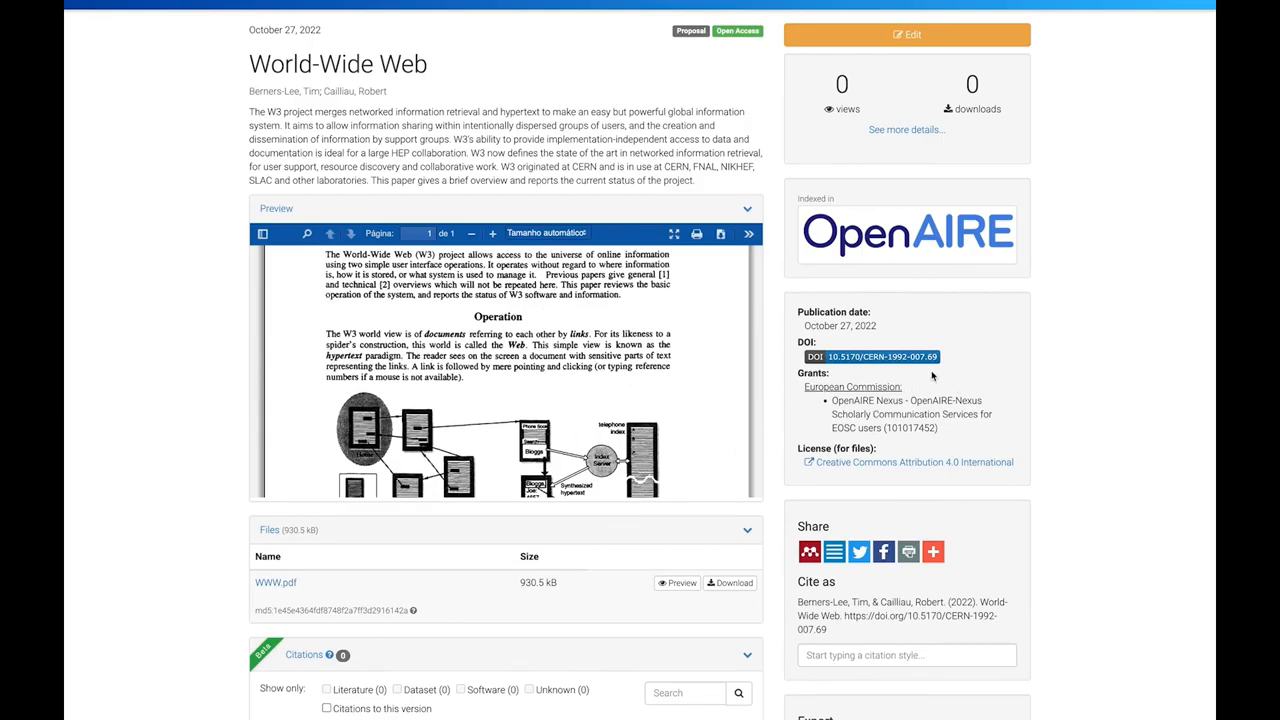
scroll(down, 3)
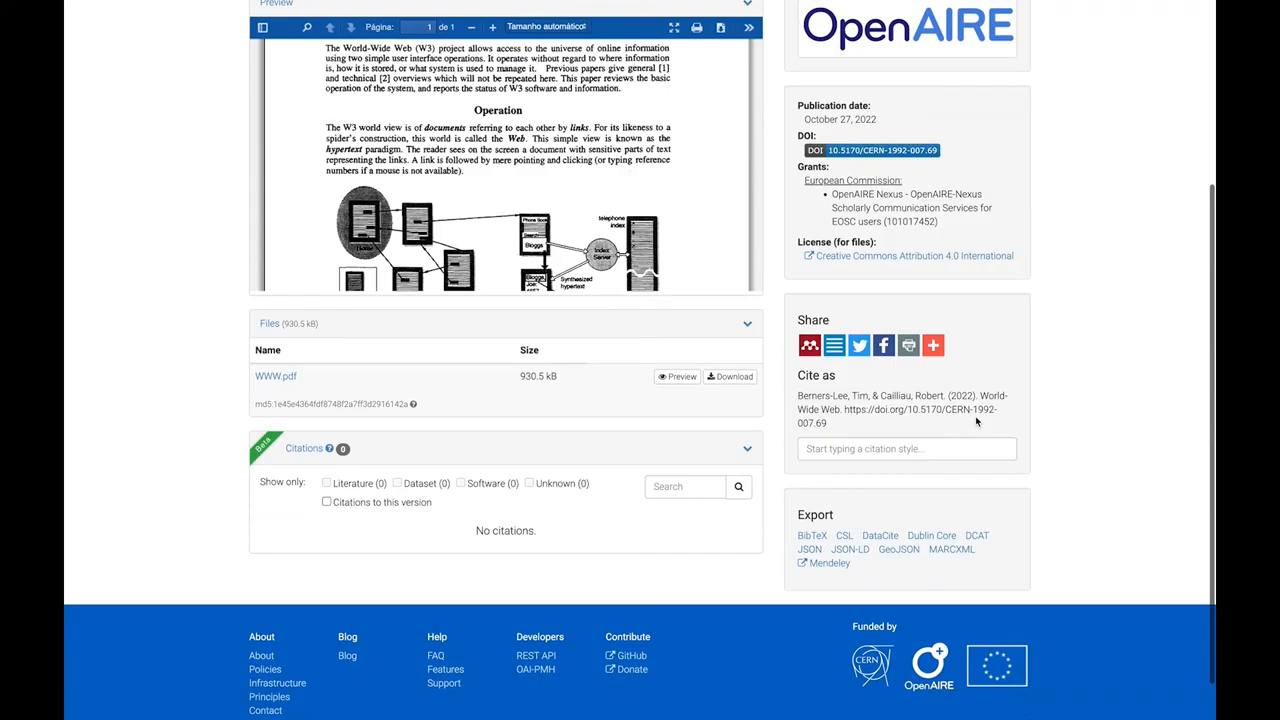
scroll(down, 3)
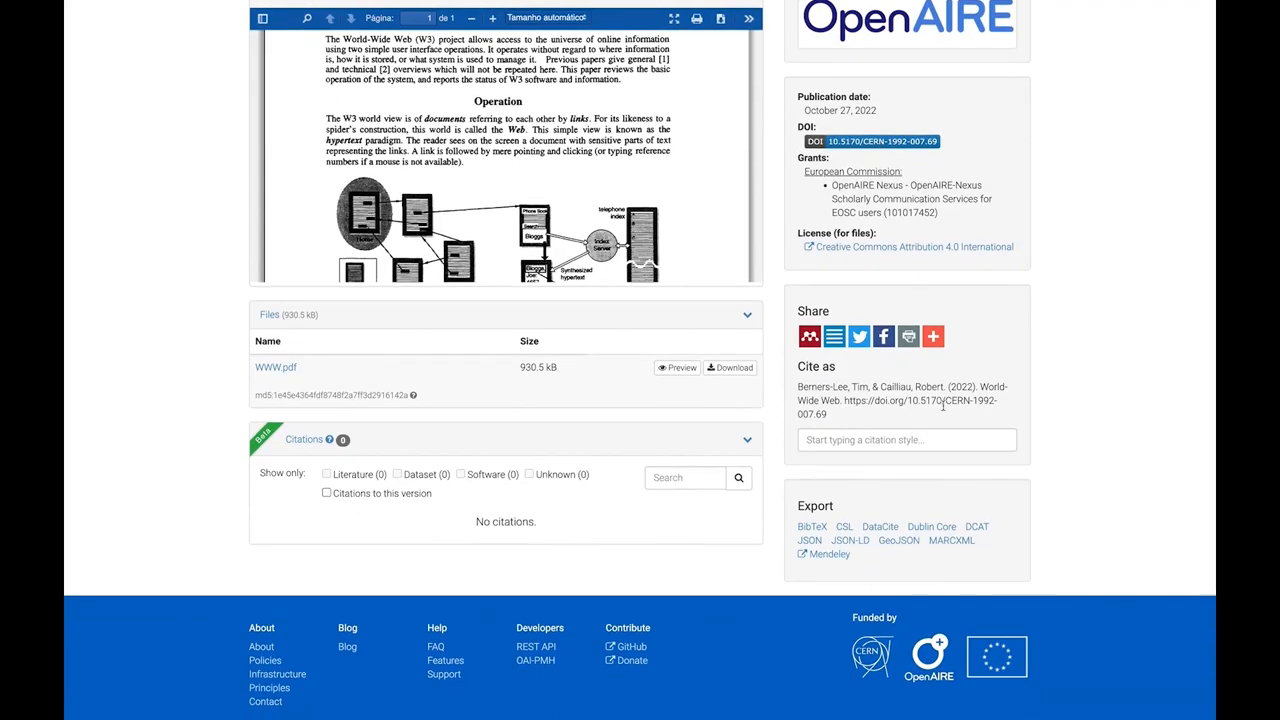
scroll(up, 3)
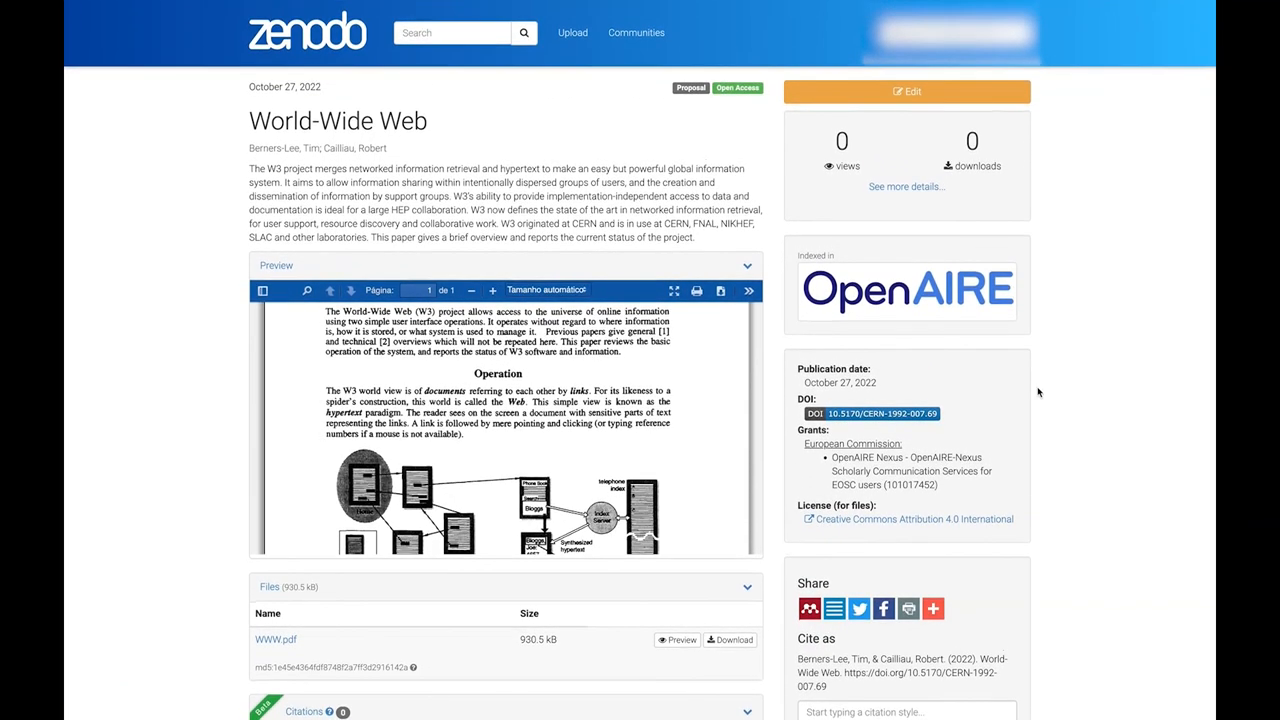
scroll(down, 3)
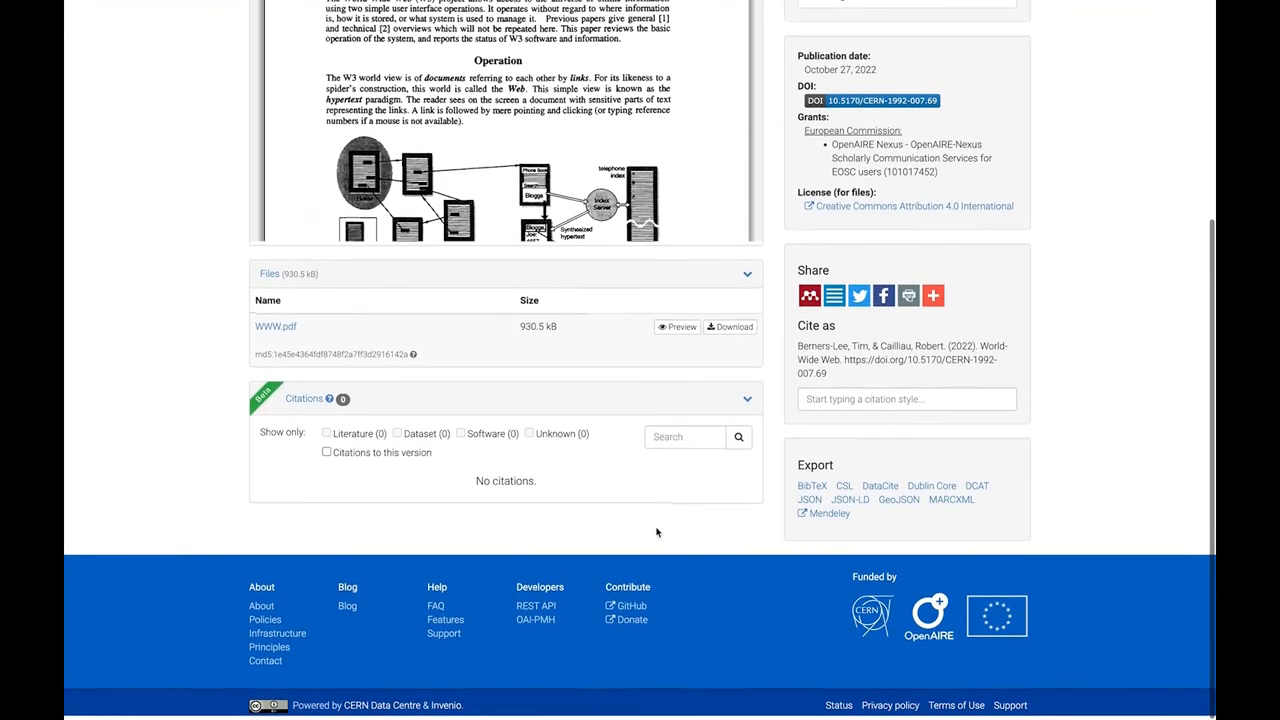